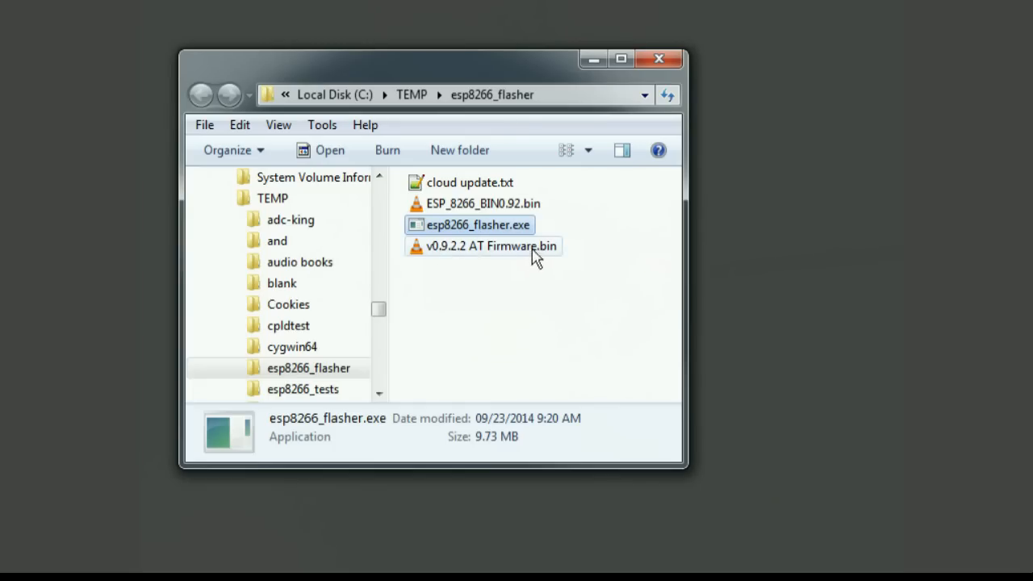
mouse_move(474, 239)
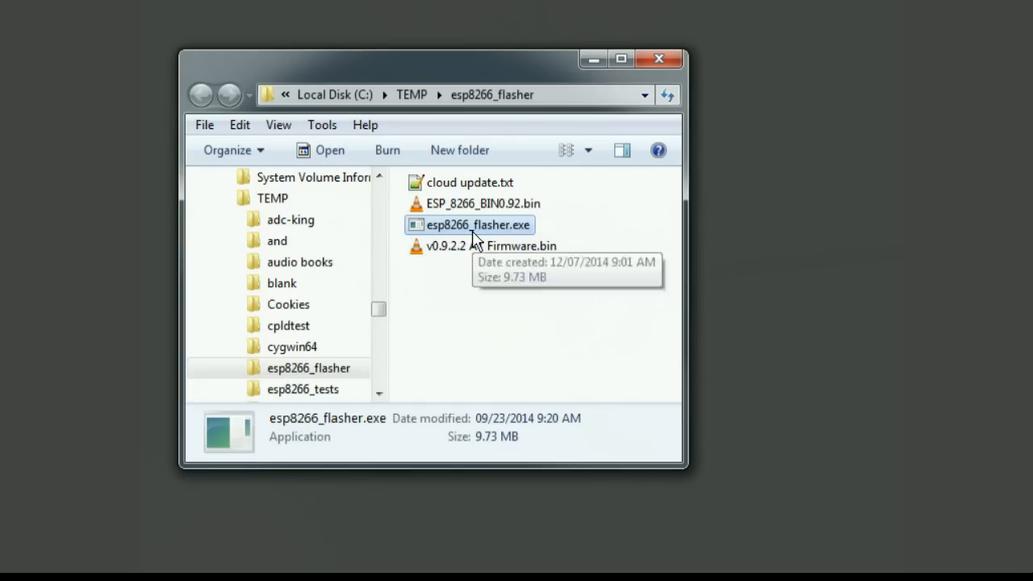
mouse_move(516, 236)
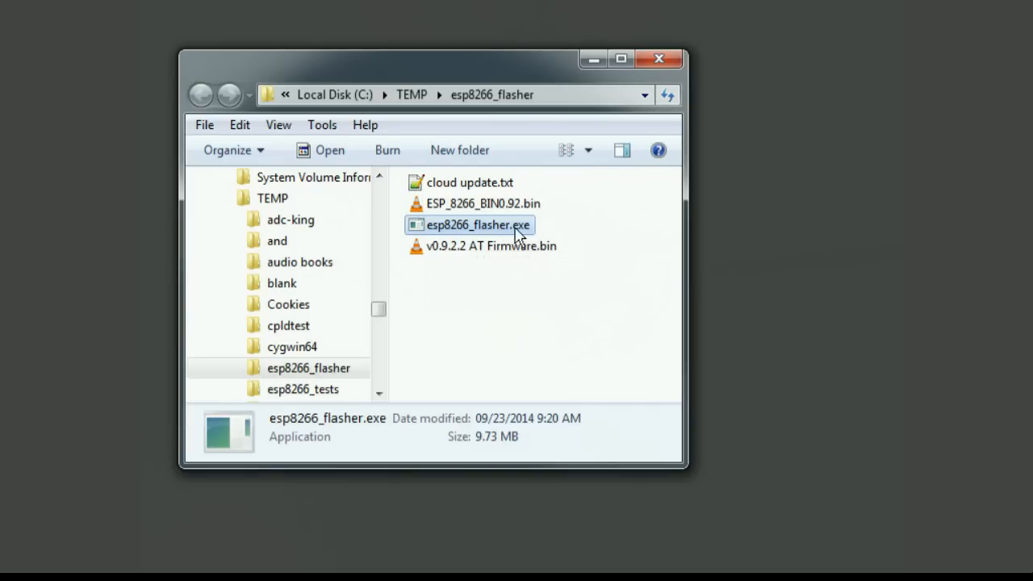
Launch esp8266_flasher.exe and load 'v0.9.2.2 AT Firmware.bin' from C:/TEMP/esp8266_flasher as the image.
double_click(478, 225)
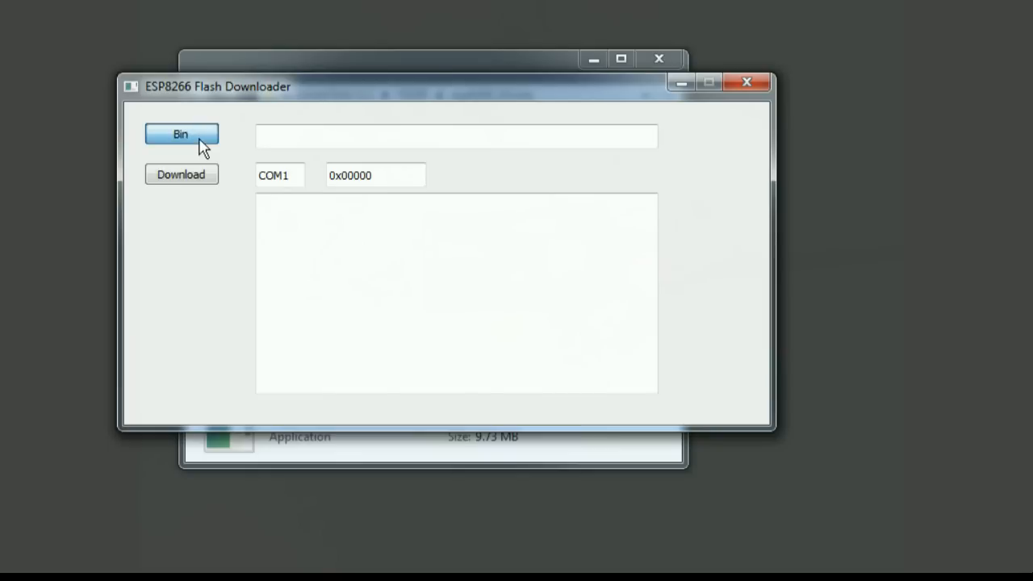
click(181, 134)
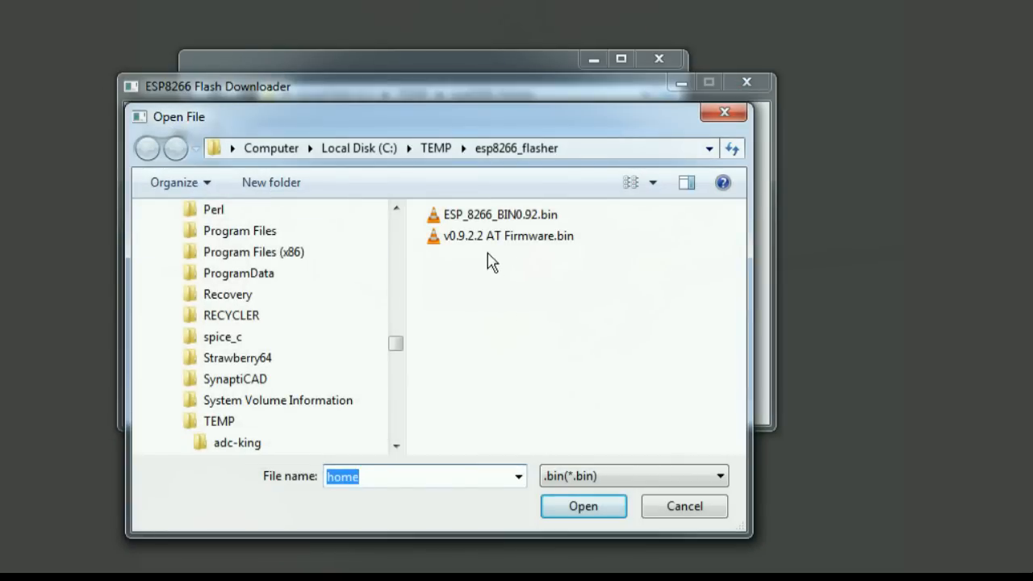
click(507, 235)
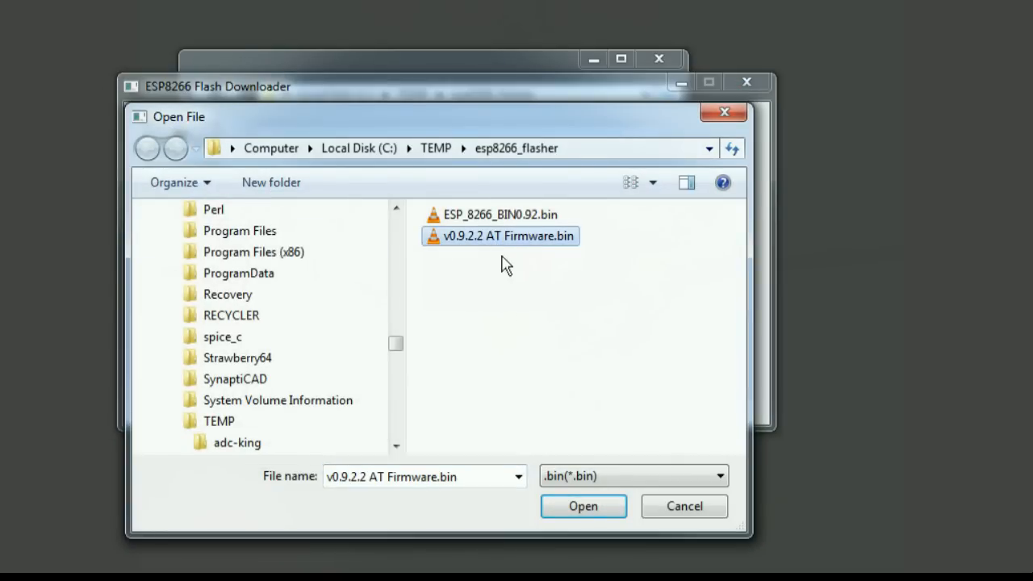
mouse_move(529, 245)
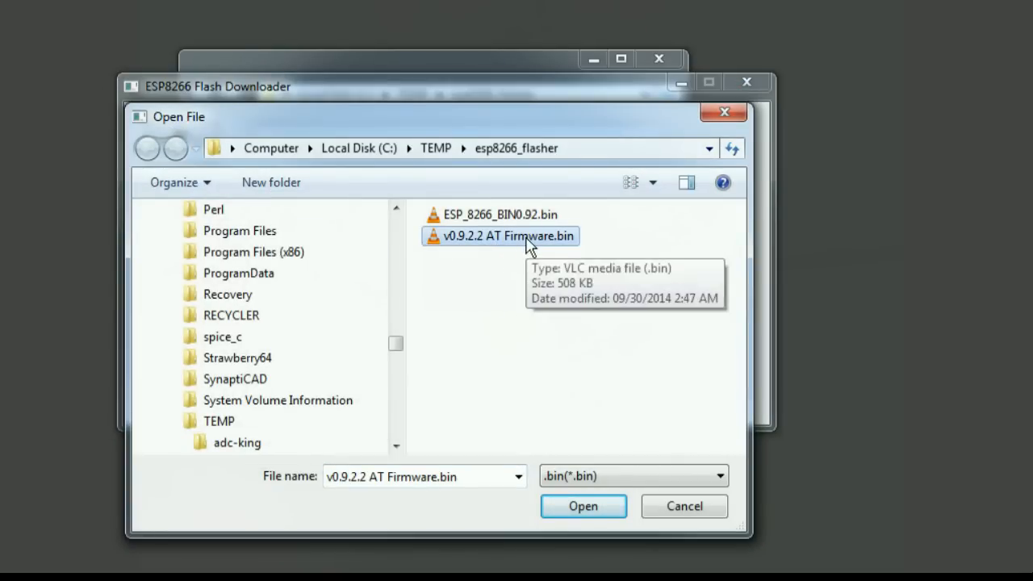
click(583, 507)
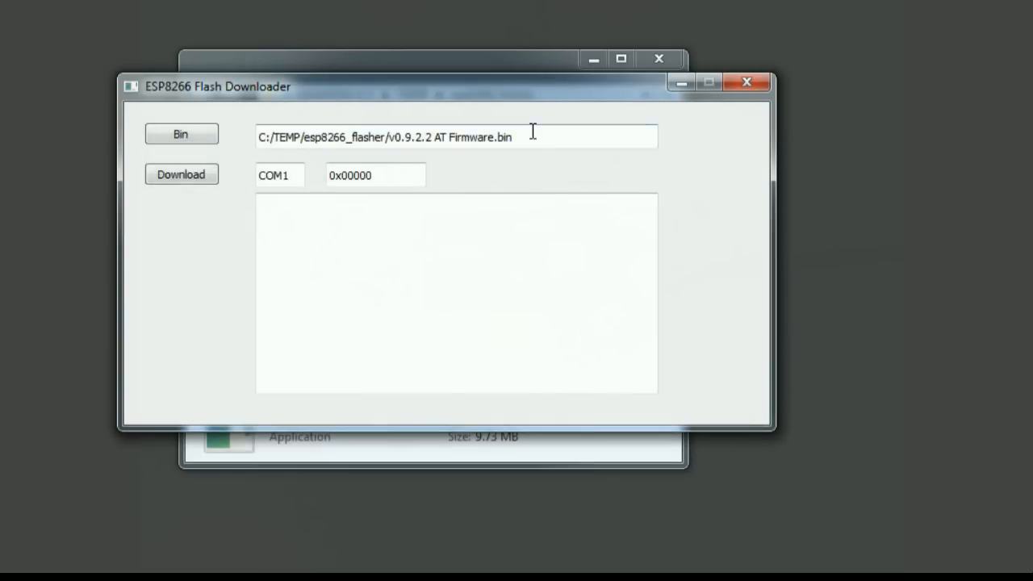
Write the AT firmware to the module on COM6 via Download, then close the downloader.
click(281, 175)
text(6)
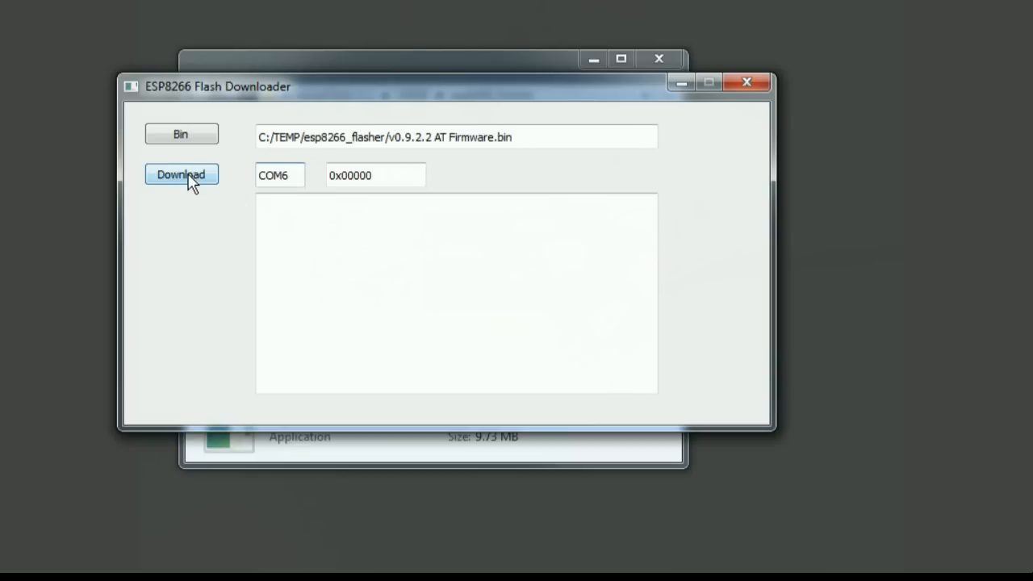
click(181, 175)
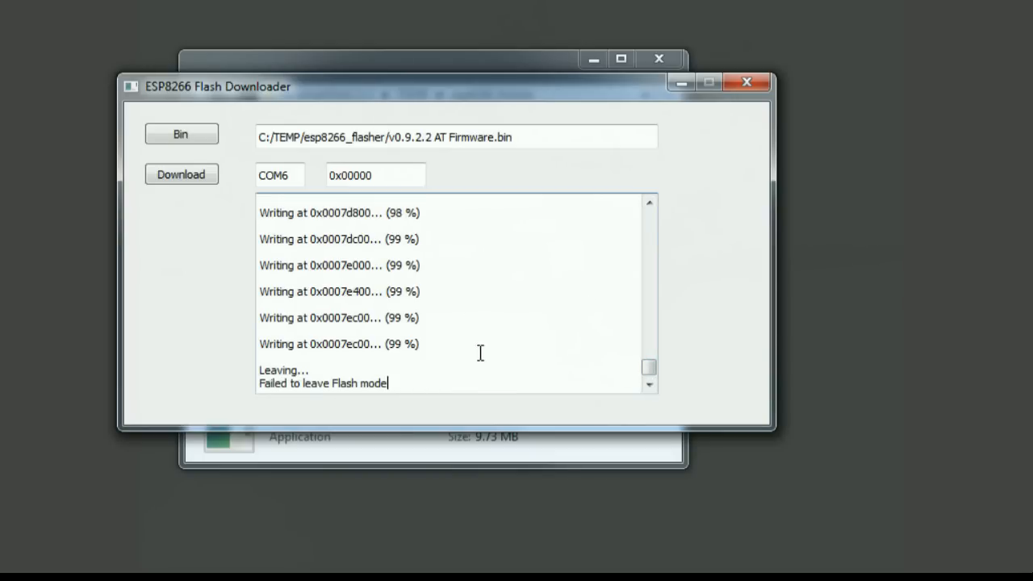
mouse_move(417, 384)
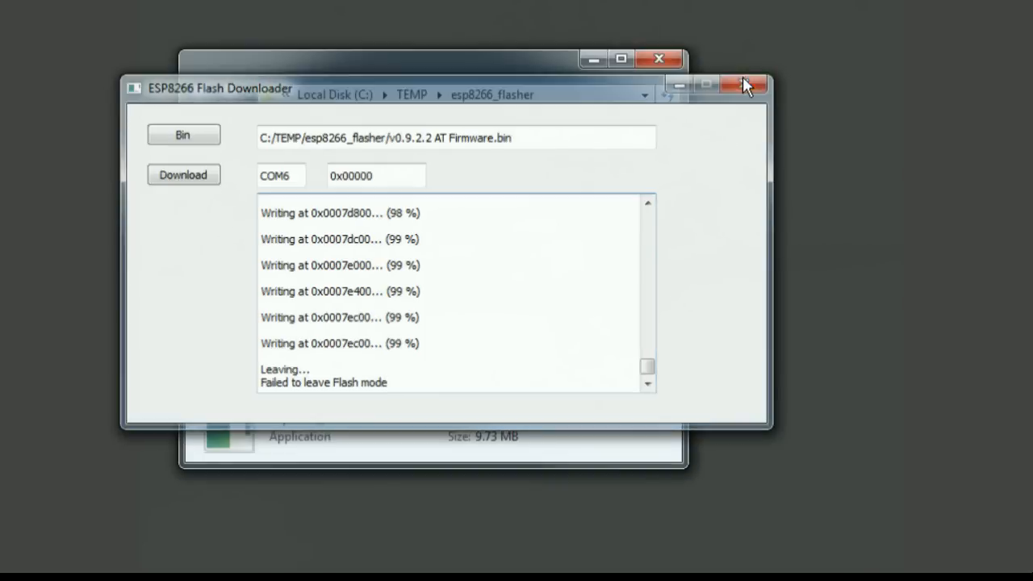
click(752, 83)
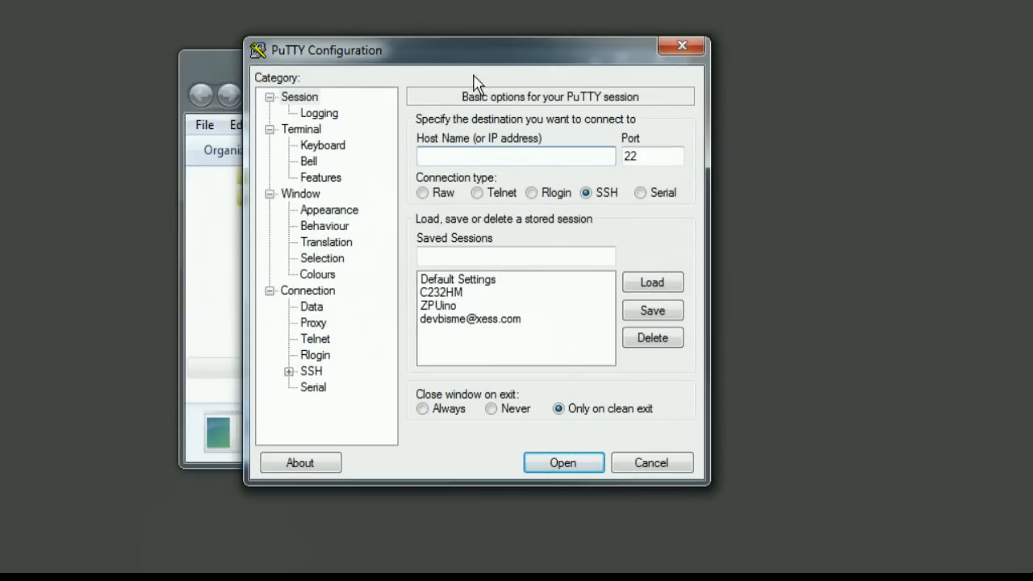
mouse_move(658, 251)
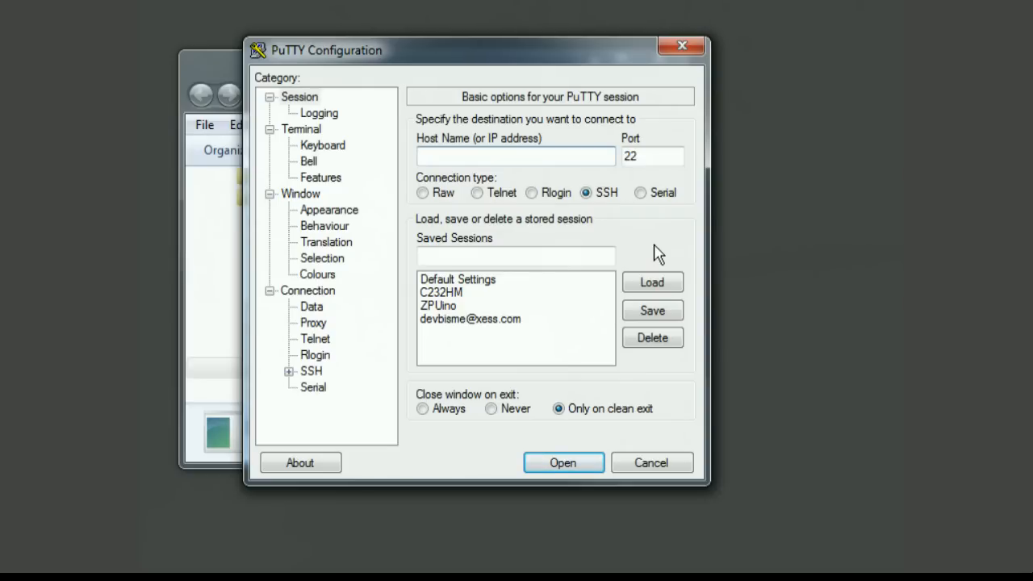
Load the saved C232HM session, change Speed from 115200 to 9600 and start the COM6 terminal.
click(515, 155)
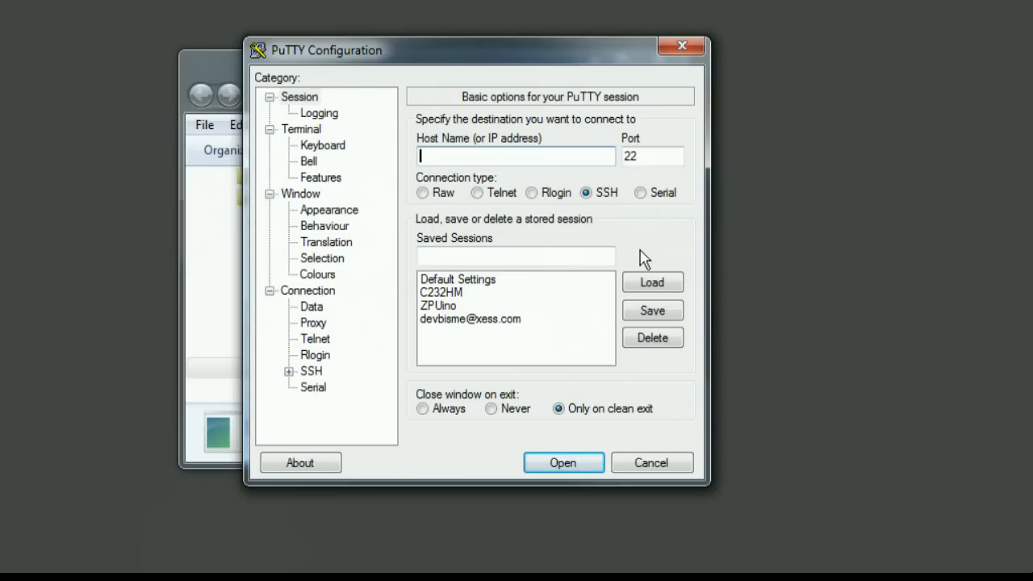
mouse_move(555, 314)
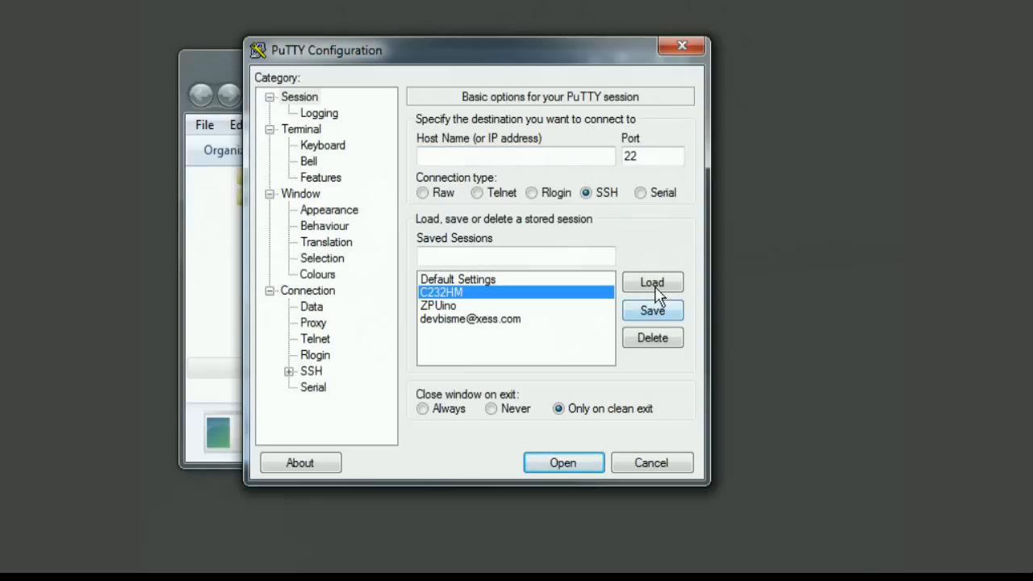
click(652, 281)
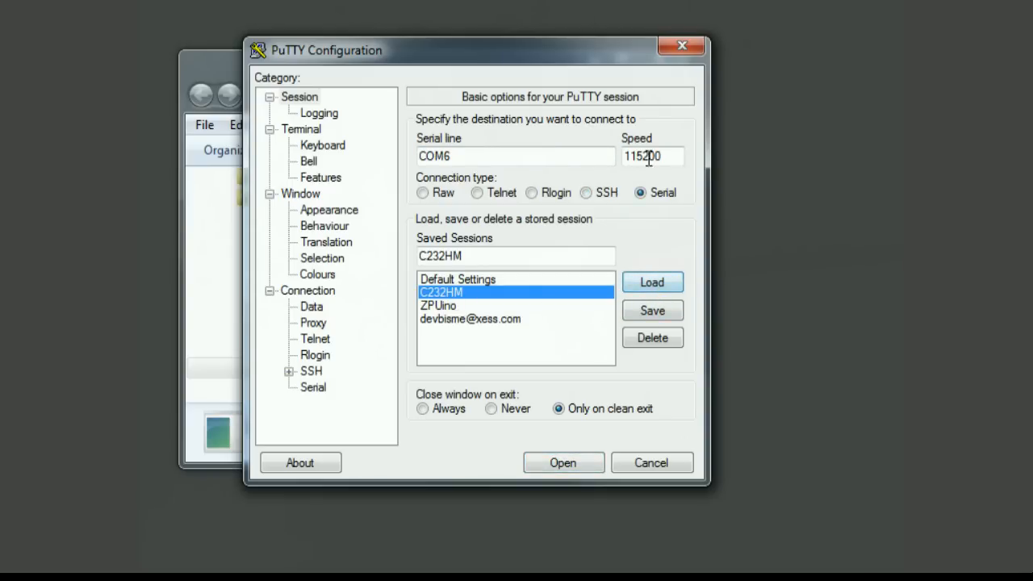
triple_click(652, 155)
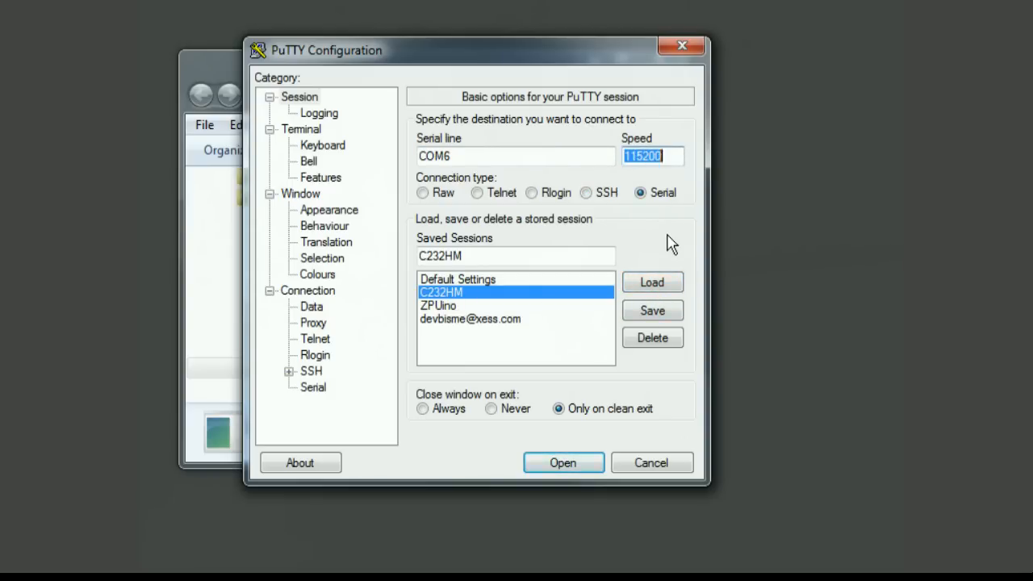
text(9600)
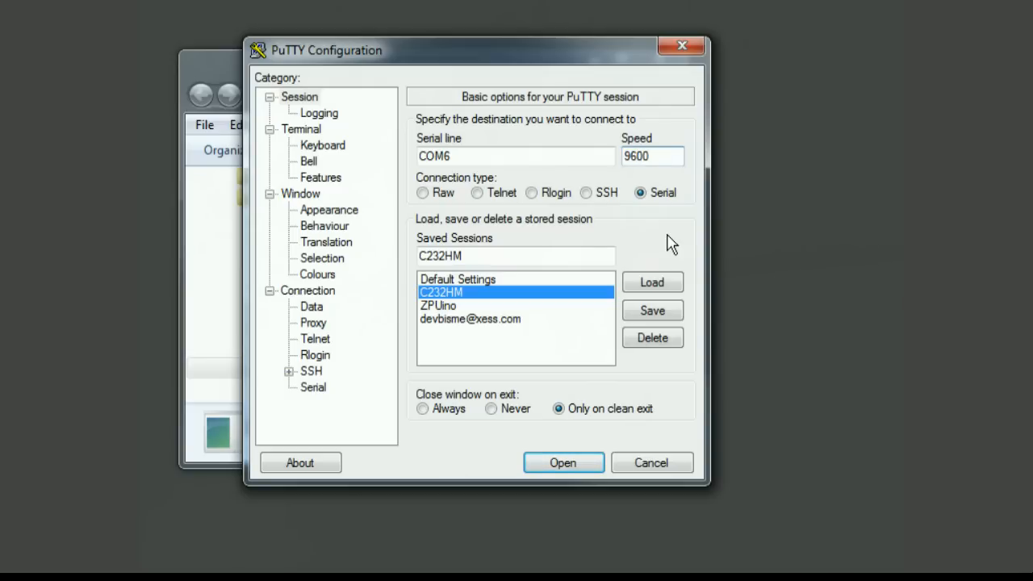
click(653, 155)
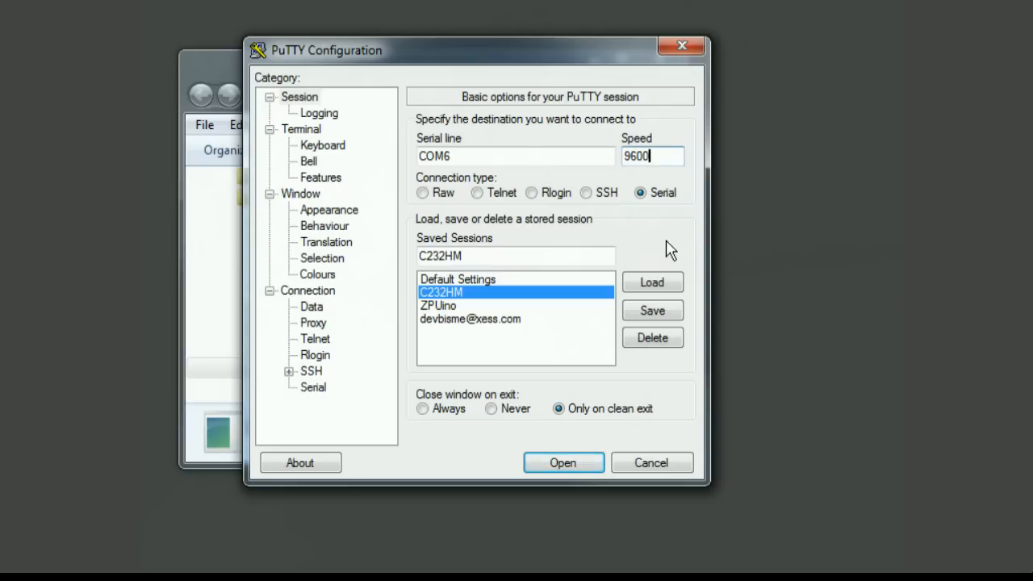
mouse_move(642, 242)
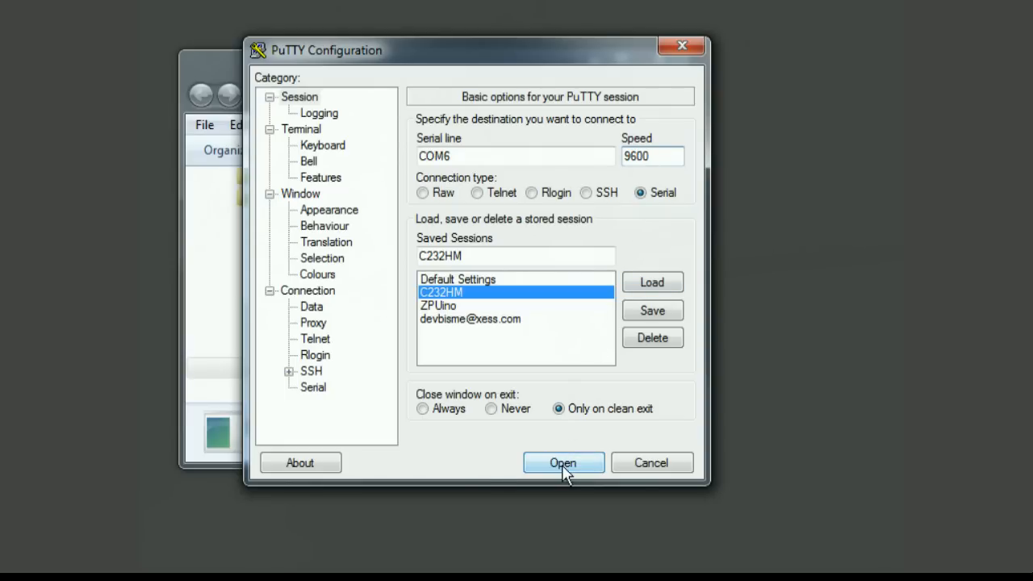
click(561, 462)
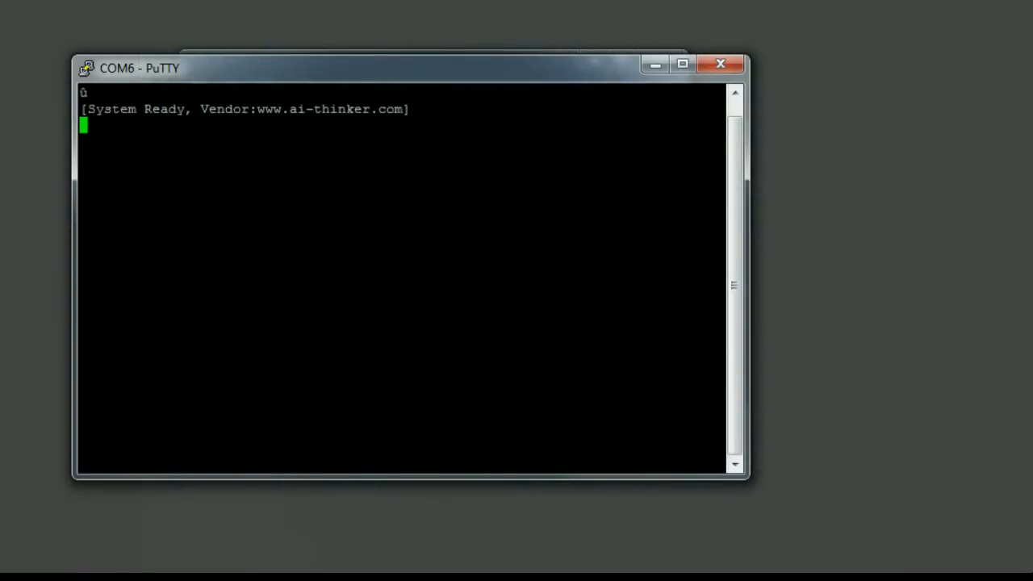
Send AT+RST so the module replies OK and reboots to System Ready, then begin typing AT.
text(AT+R)
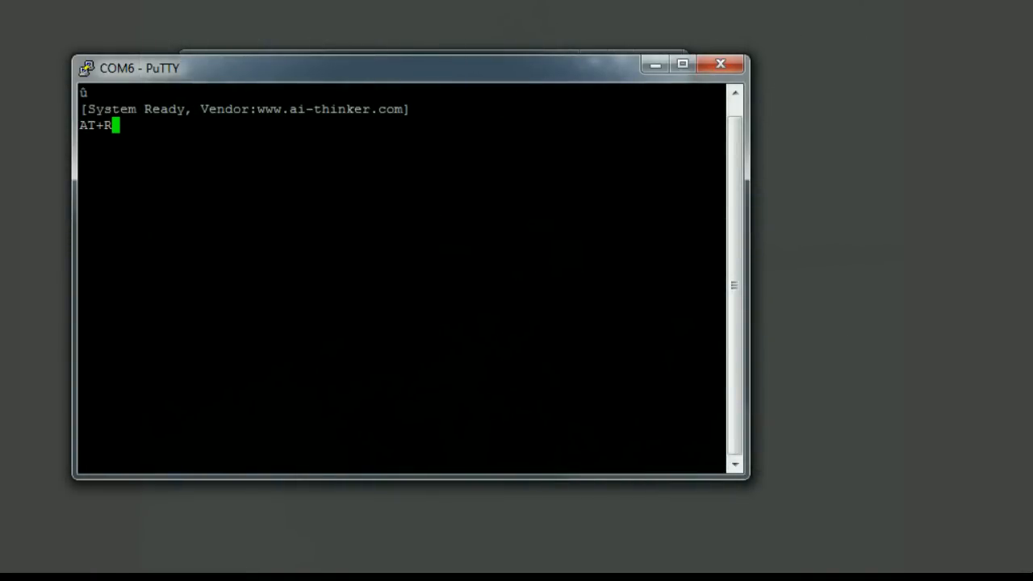
text(ST)
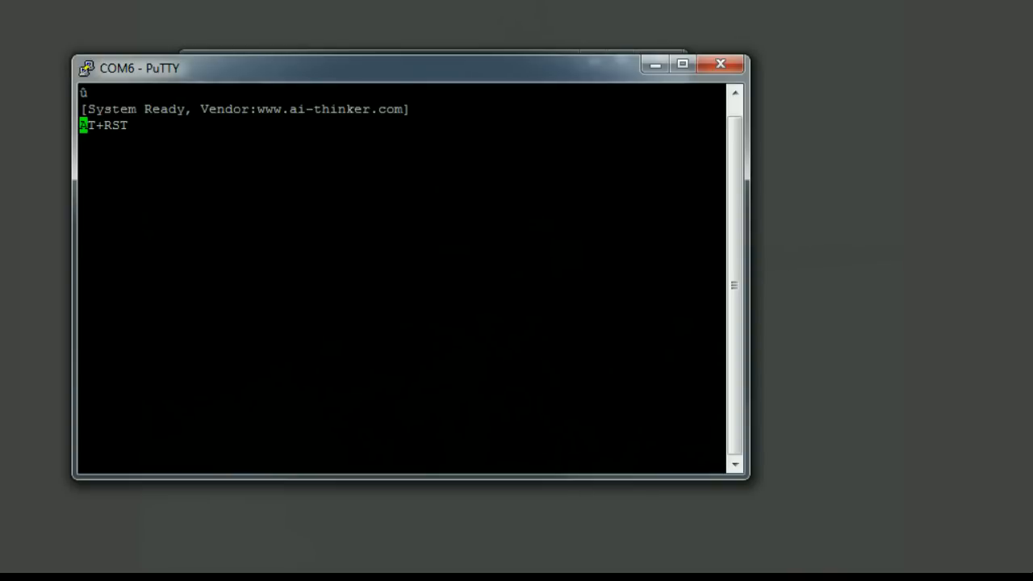
key(Return)
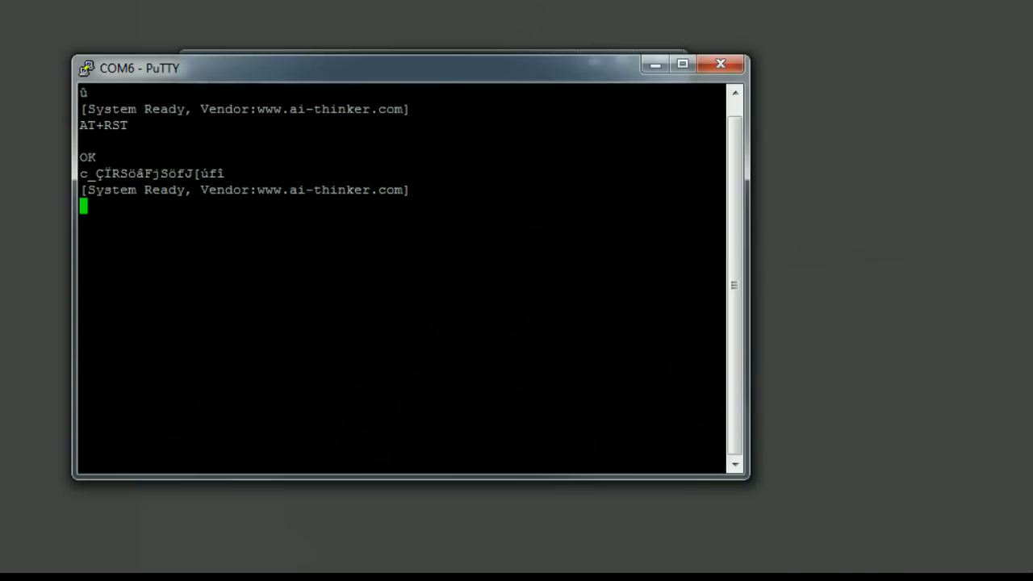
text(AT+GM)
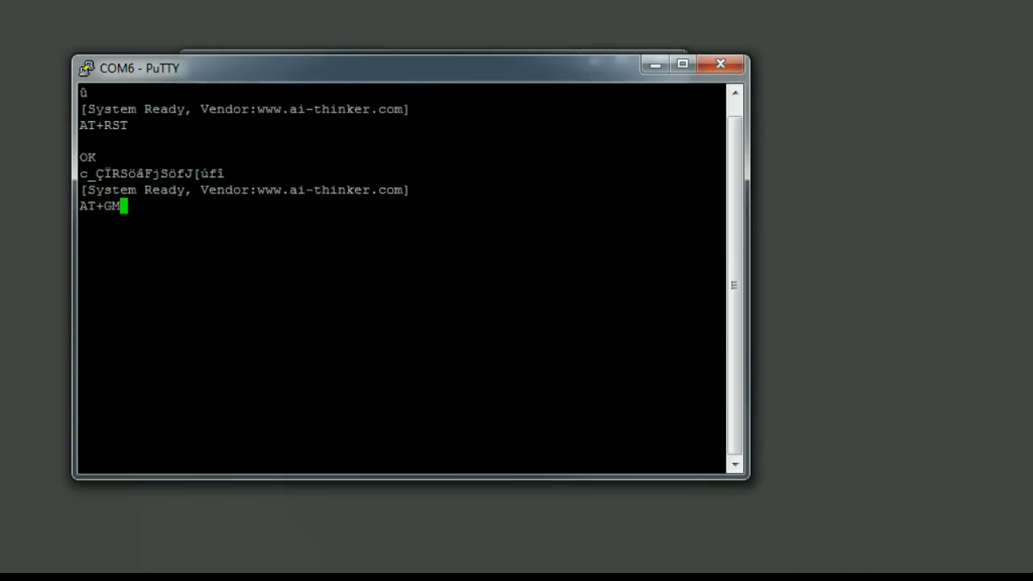
text(R)
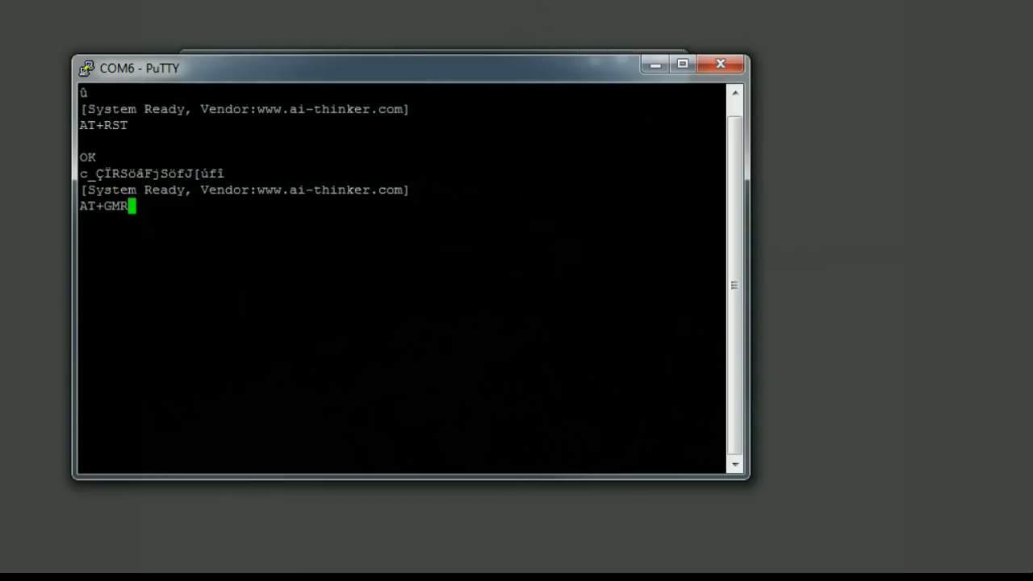
key(Return)
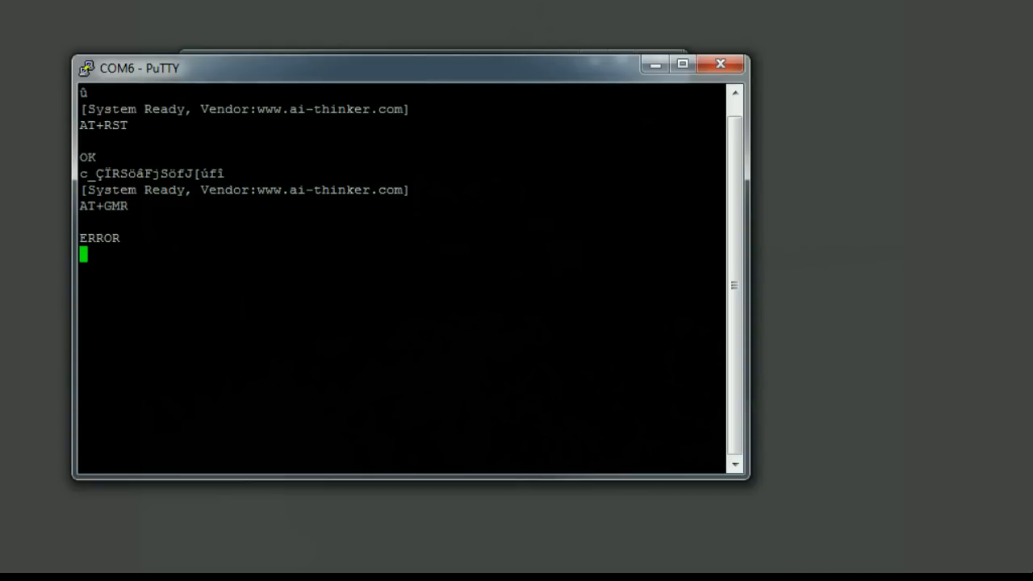
text(AT+G)
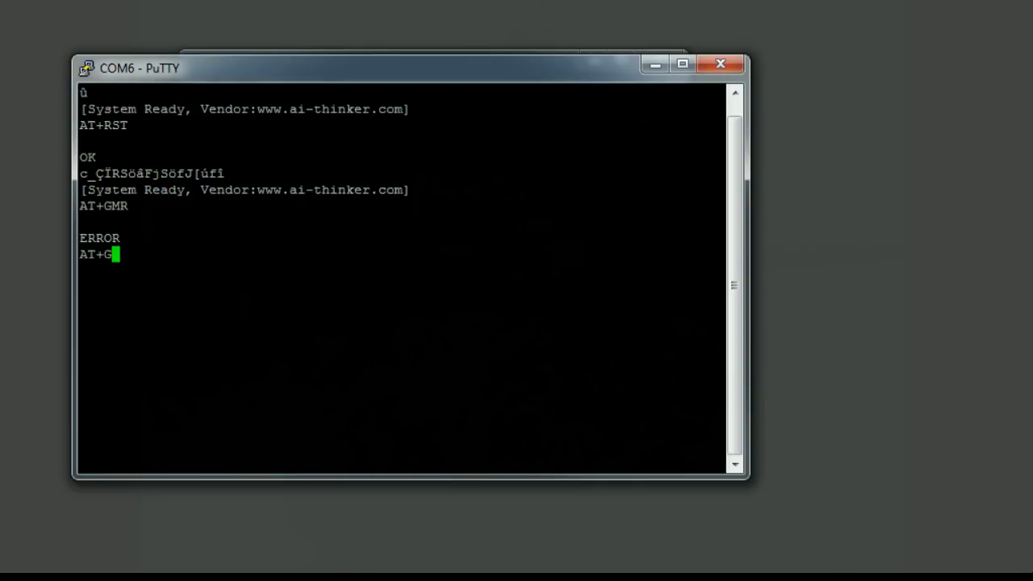
text(MR)
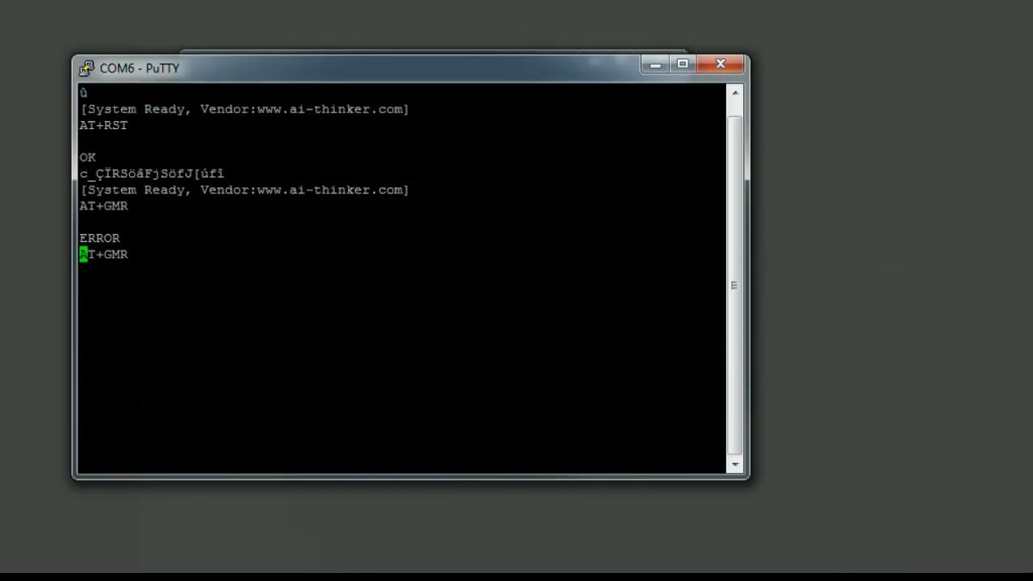
key(Return)
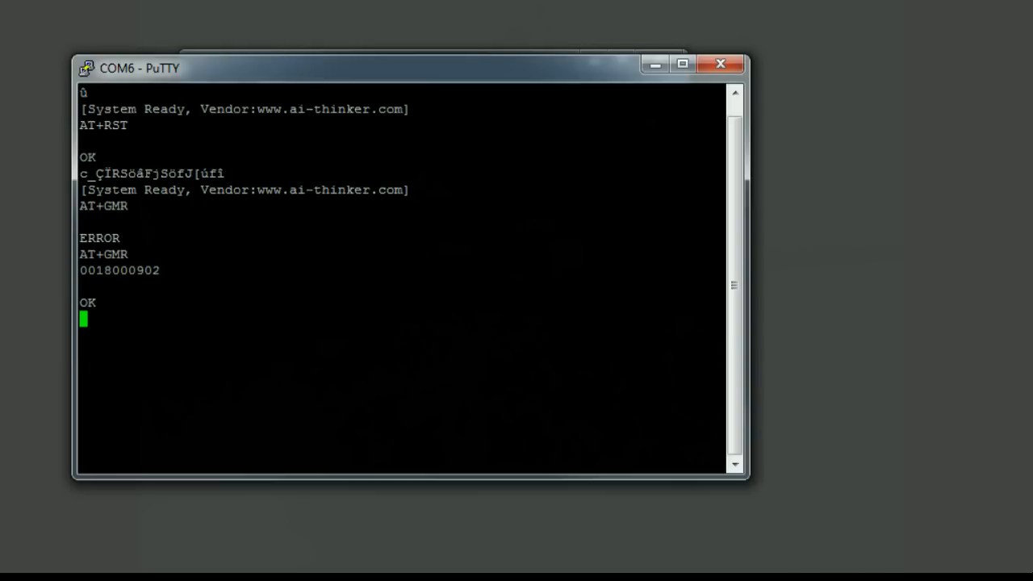
Send AT+CIOBAUD=115200 so the module answers BAUD->115200 and OK.
text(A)
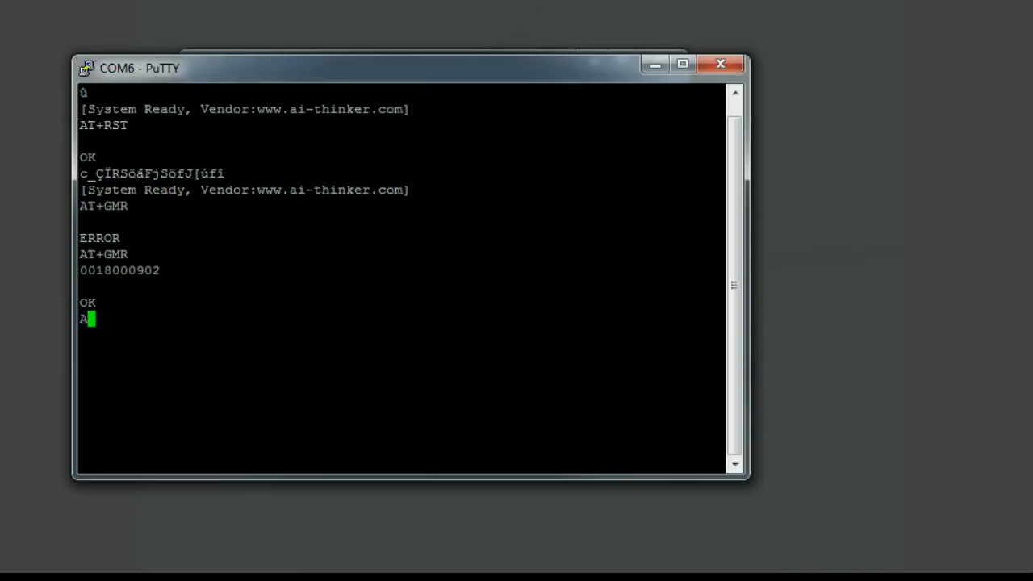
text(T+)
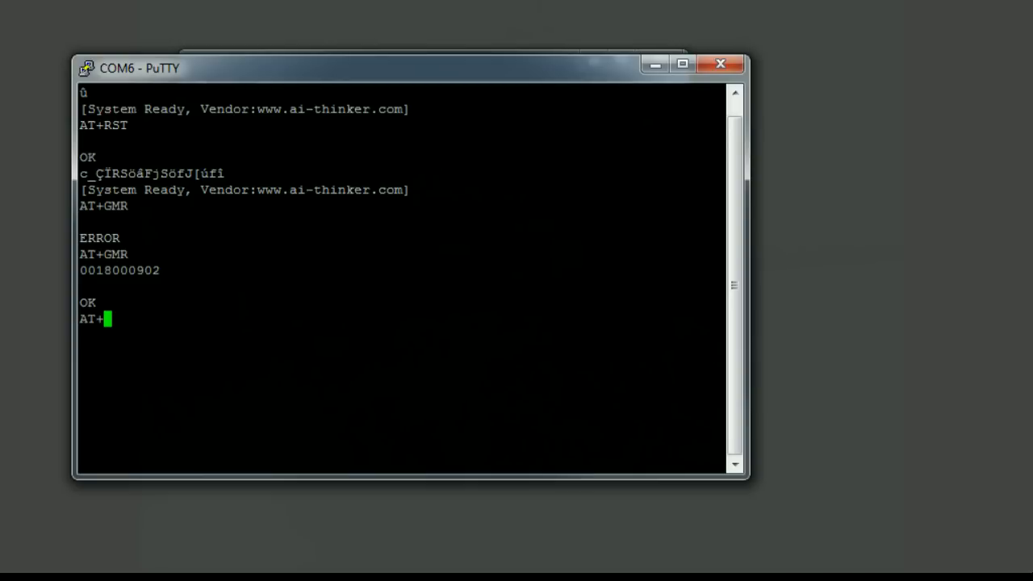
text(CIO)
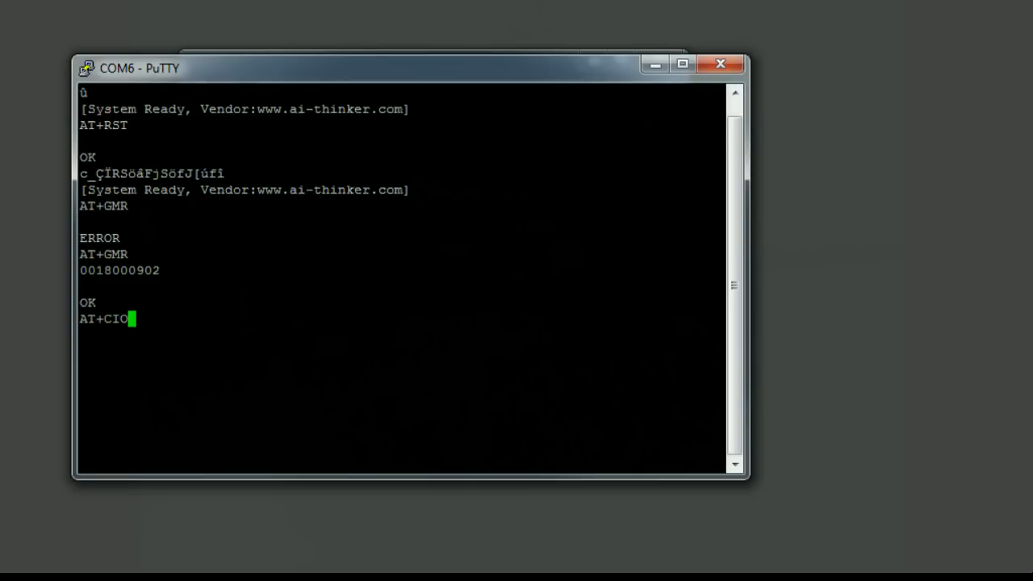
text(BAUD)
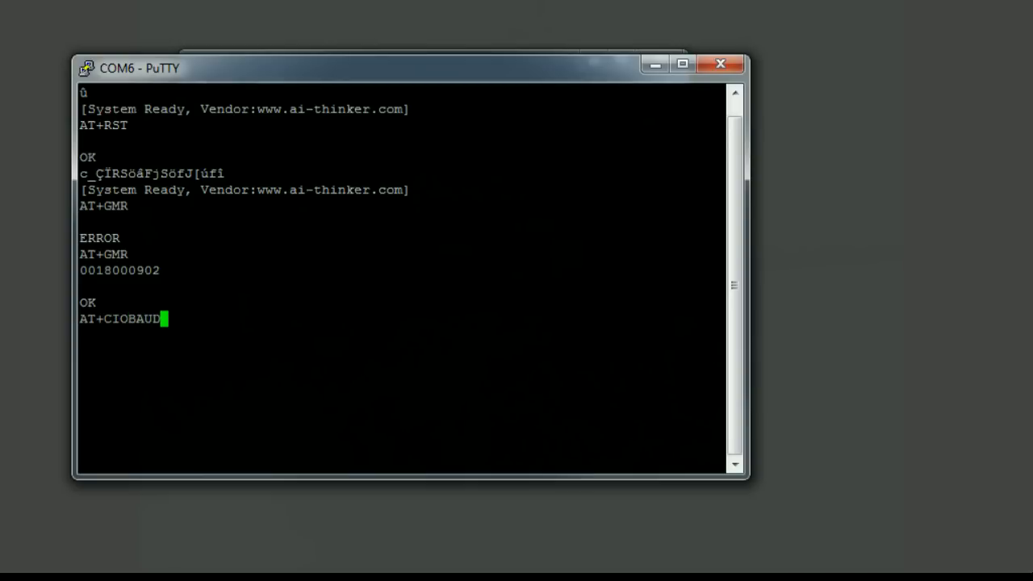
text(=)
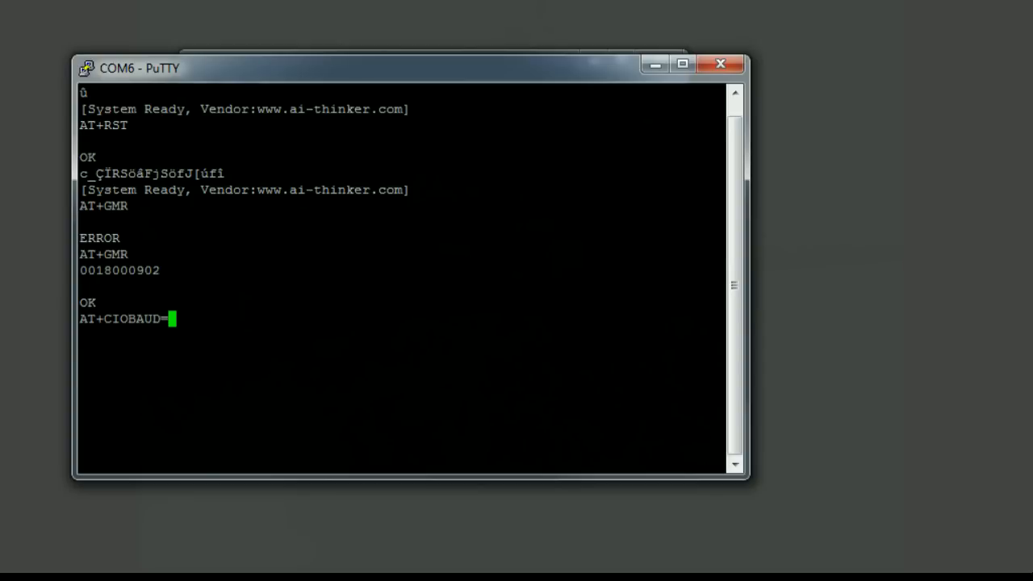
text(1152)
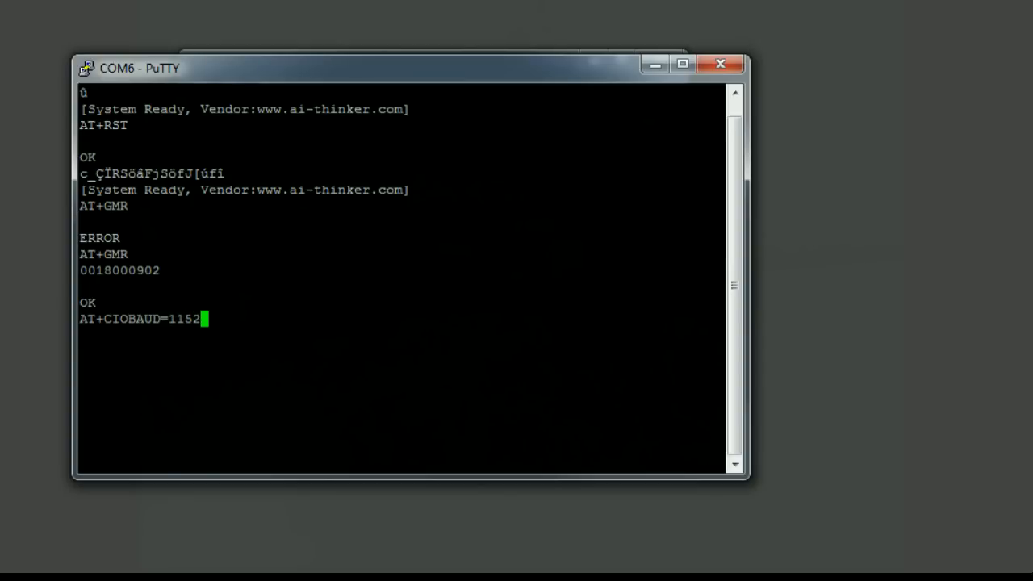
text(00)
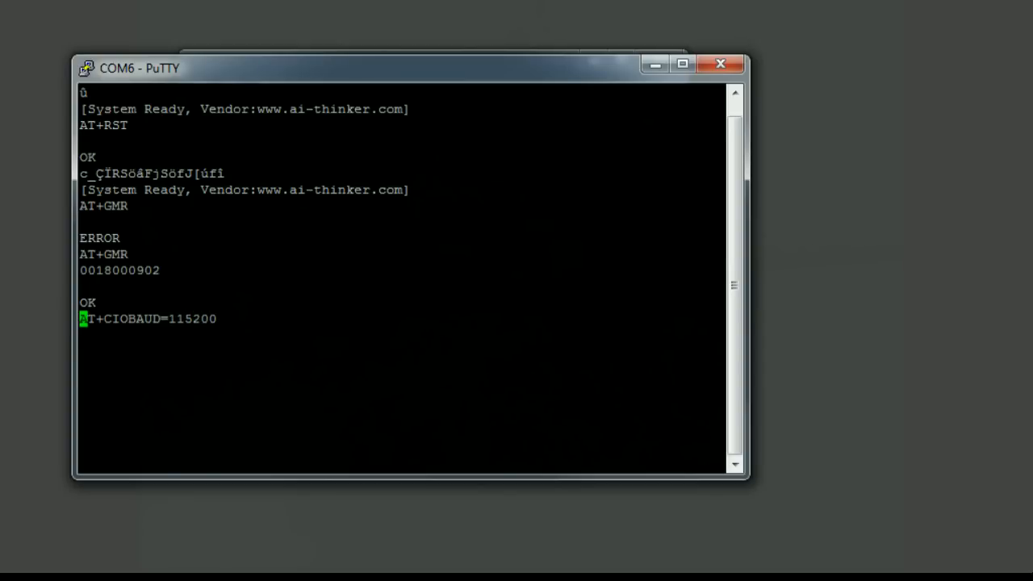
key(Return)
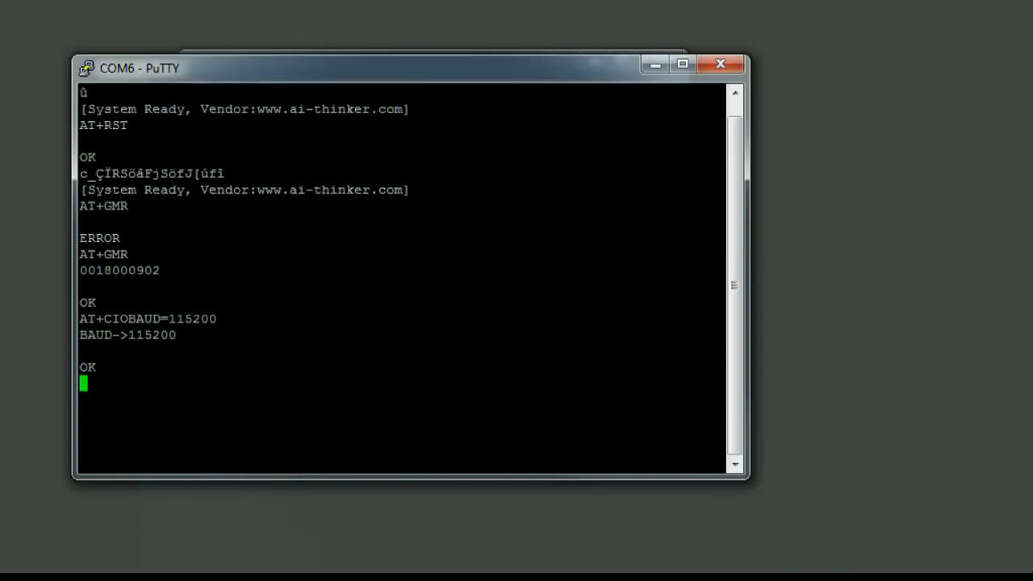
text()W)
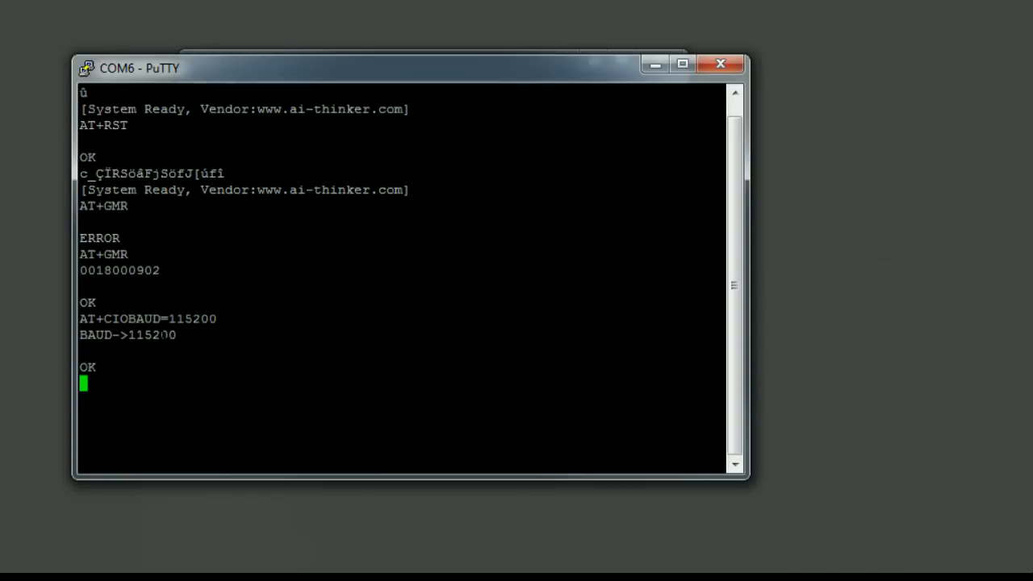
mouse_move(89, 76)
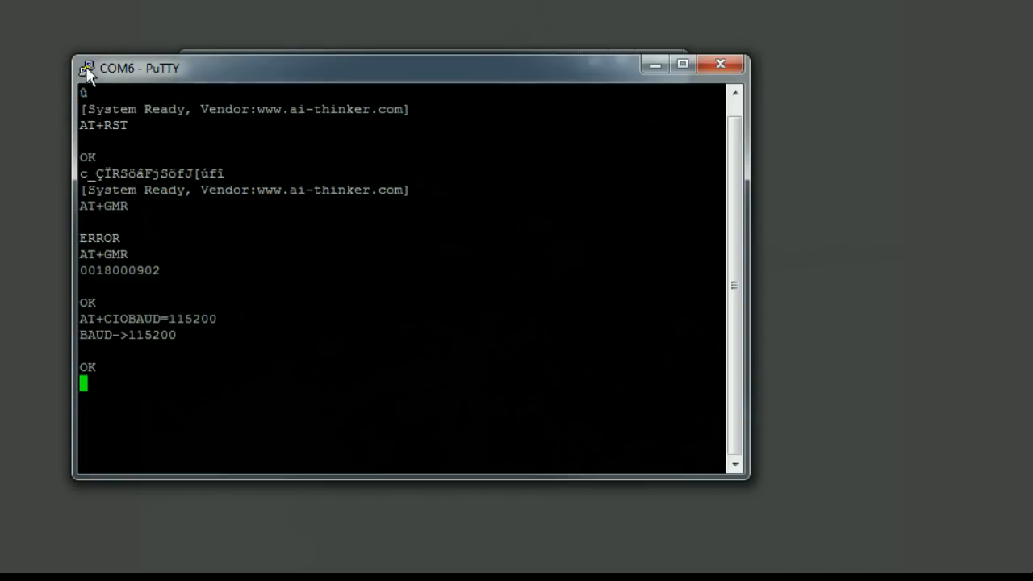
click(87, 67)
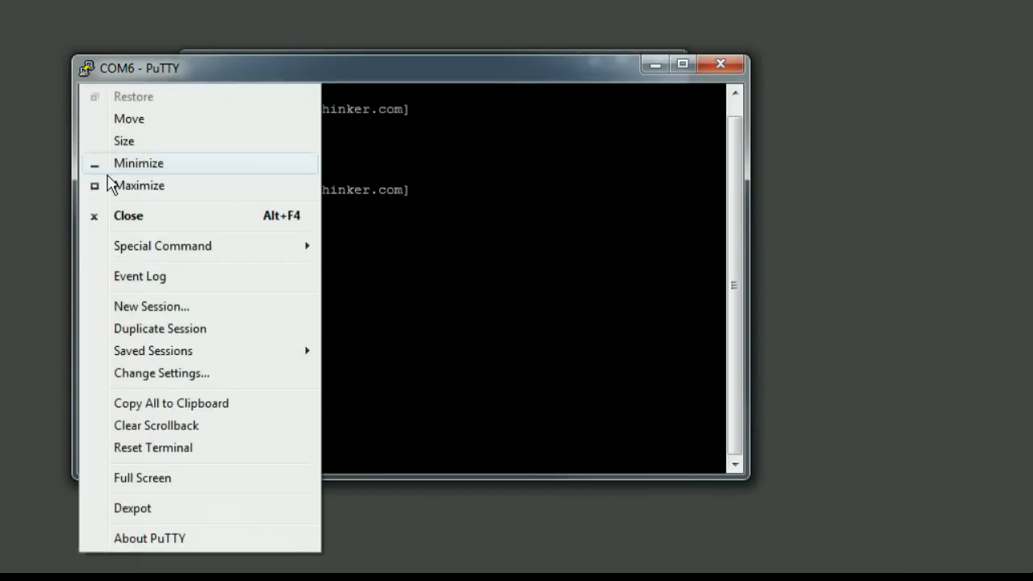
mouse_move(148, 388)
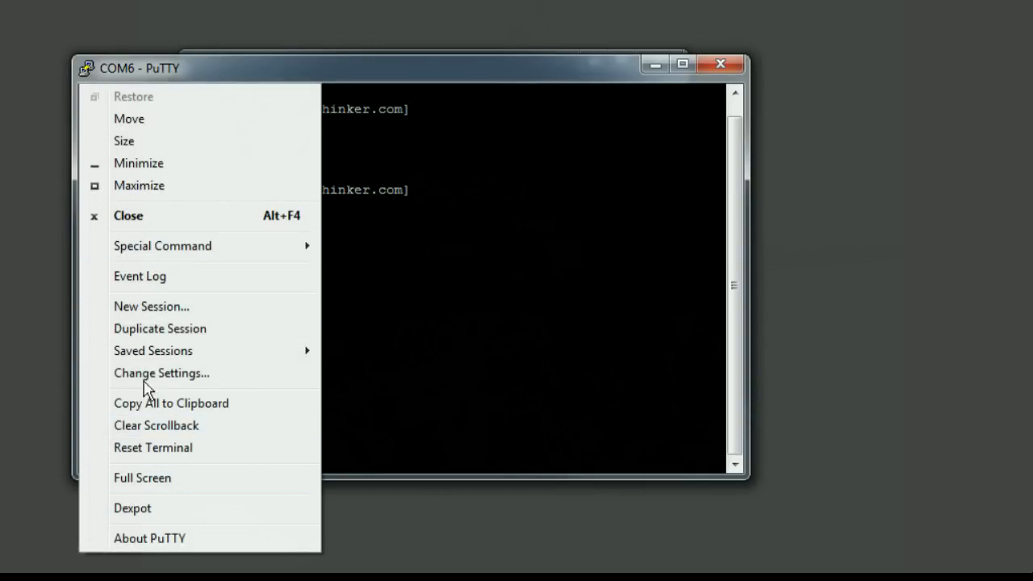
mouse_move(124, 143)
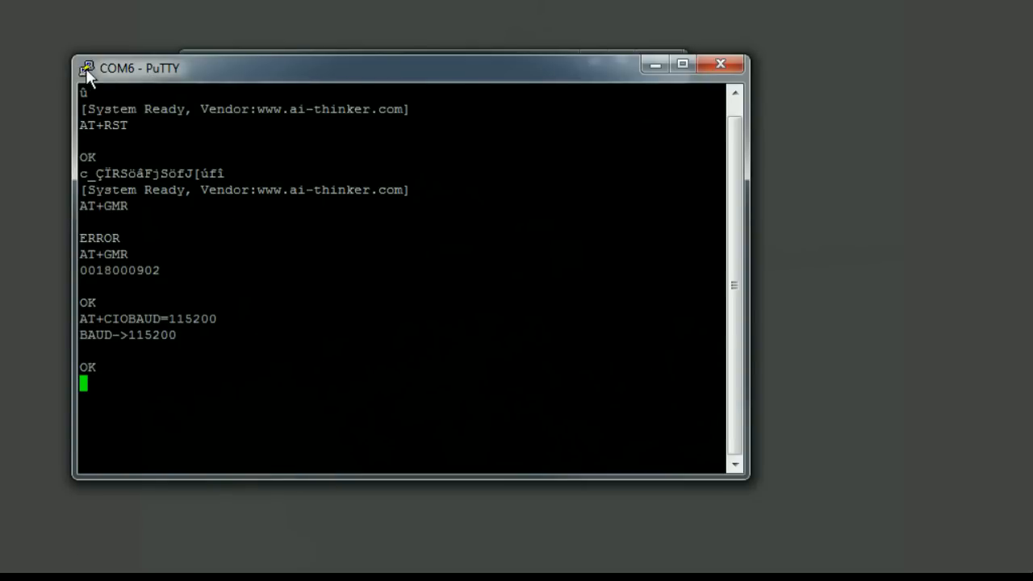
Via Change Settings..., set the session's serial Speed to 115200 baud and apply it.
click(87, 68)
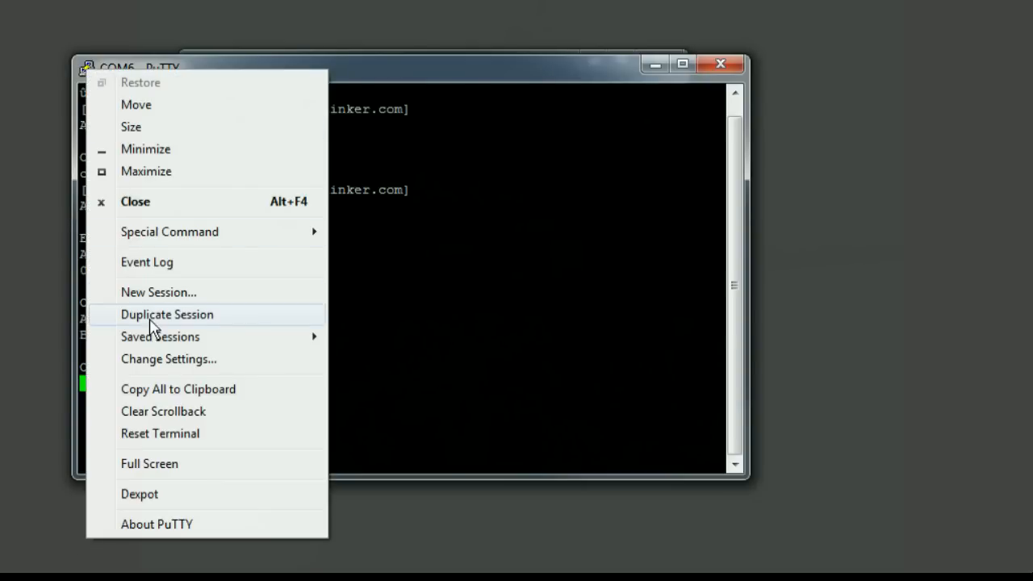
click(168, 358)
text(11)
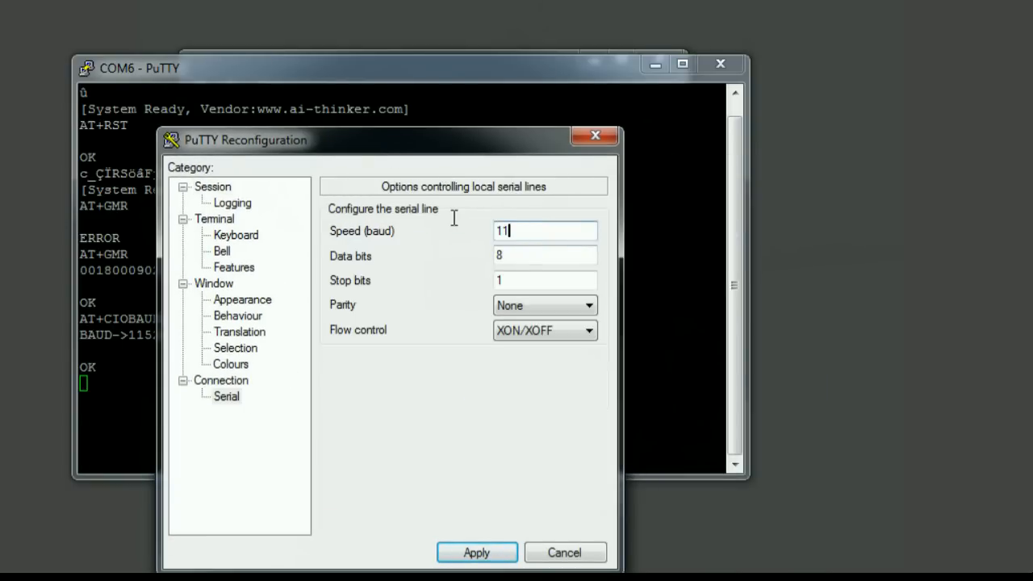
text(5200)
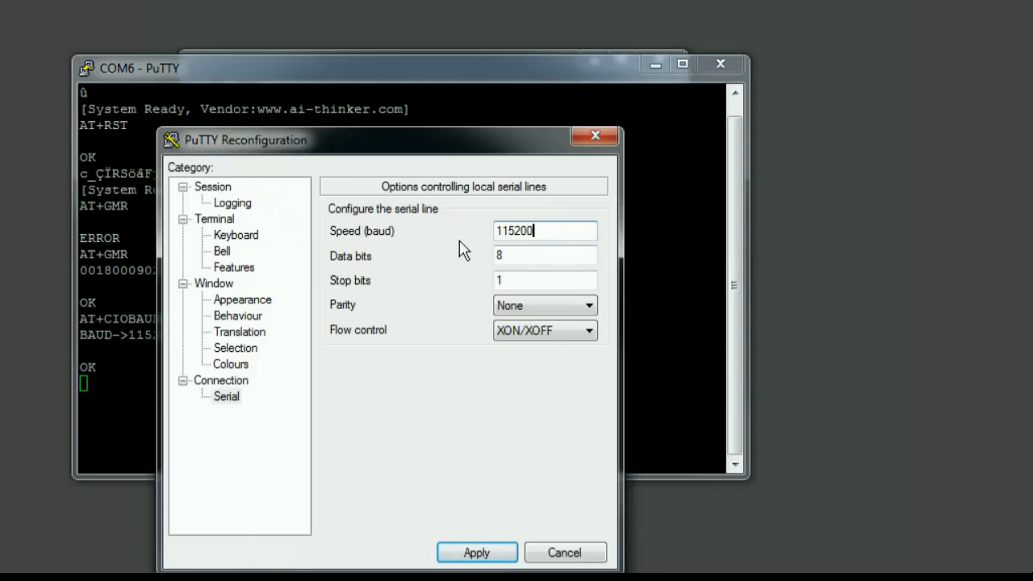
click(476, 552)
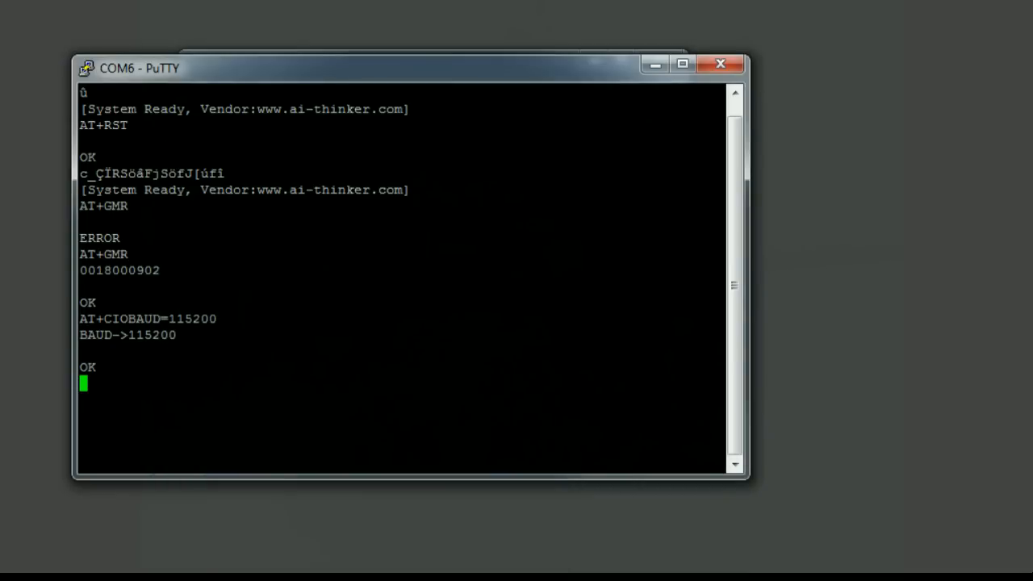
Send AT+CIOBAUD? so the module confirms +CIOBAUD:115200 and OK.
text(A)
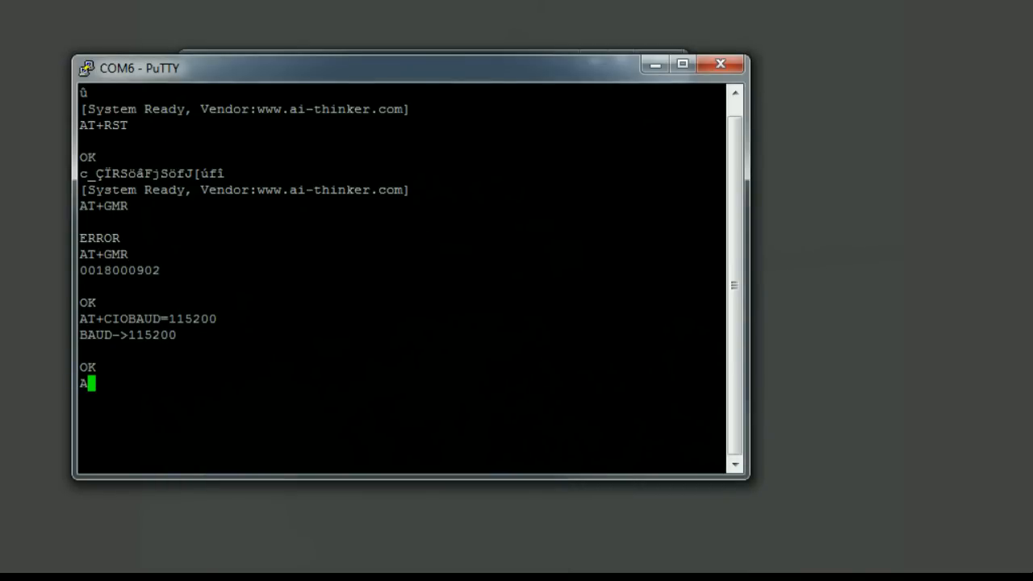
text(T+)
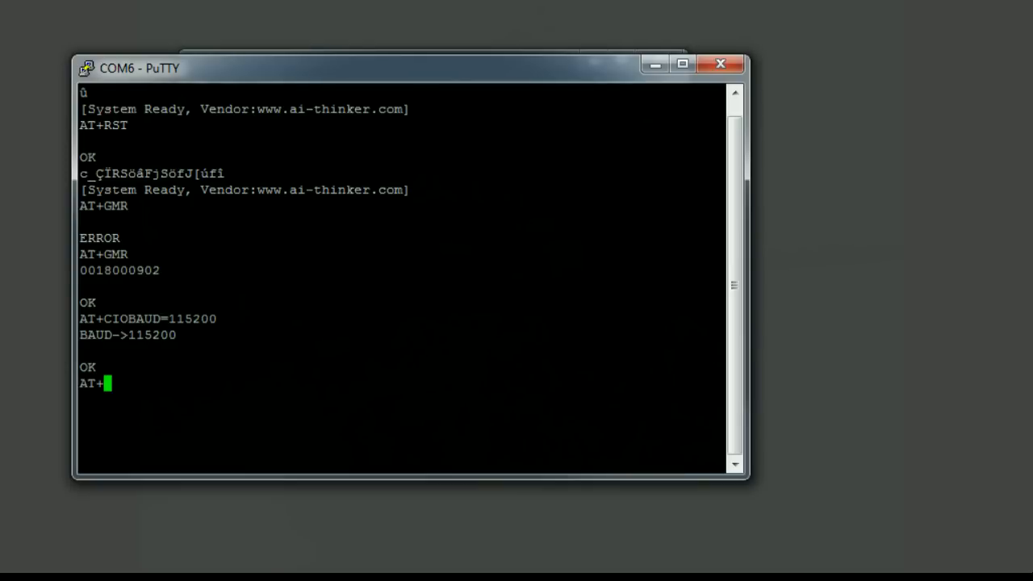
text(CIO)
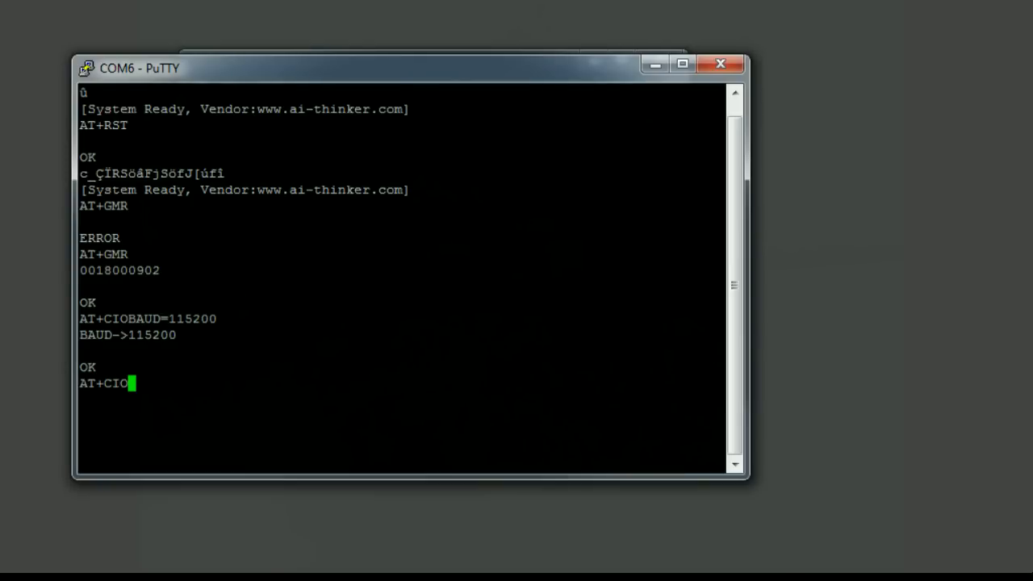
text(BAUD)
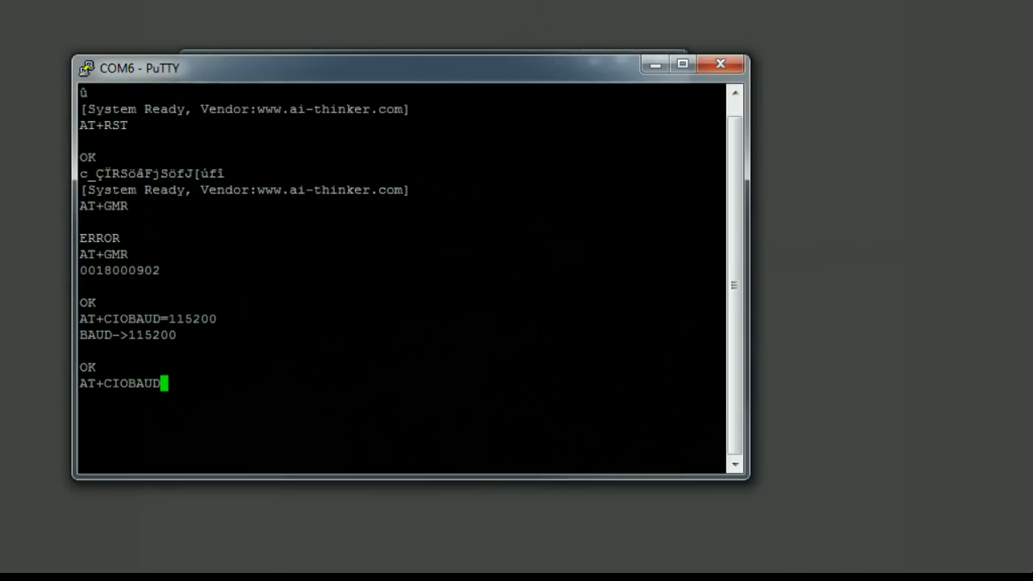
text(?)
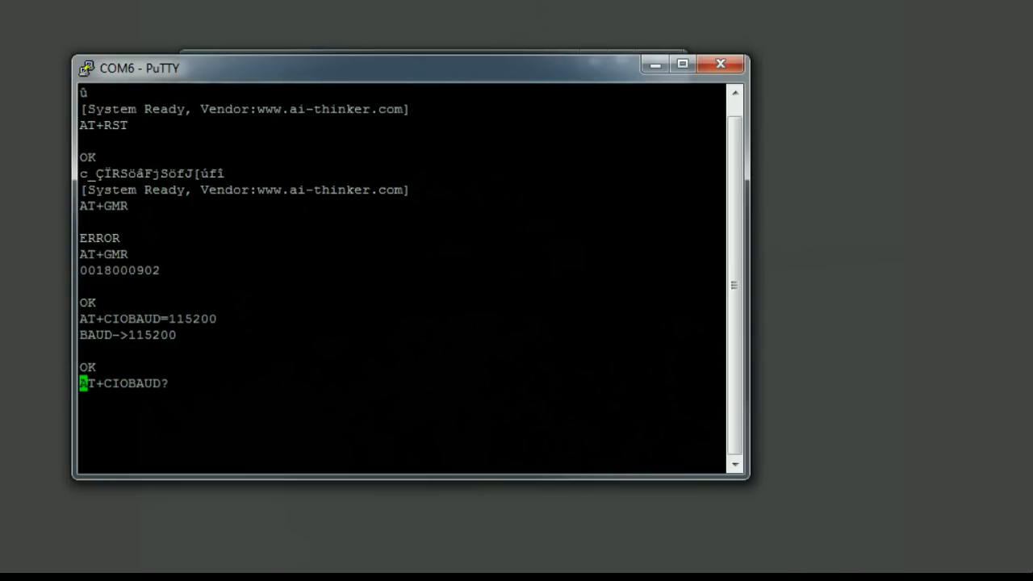
key(Return)
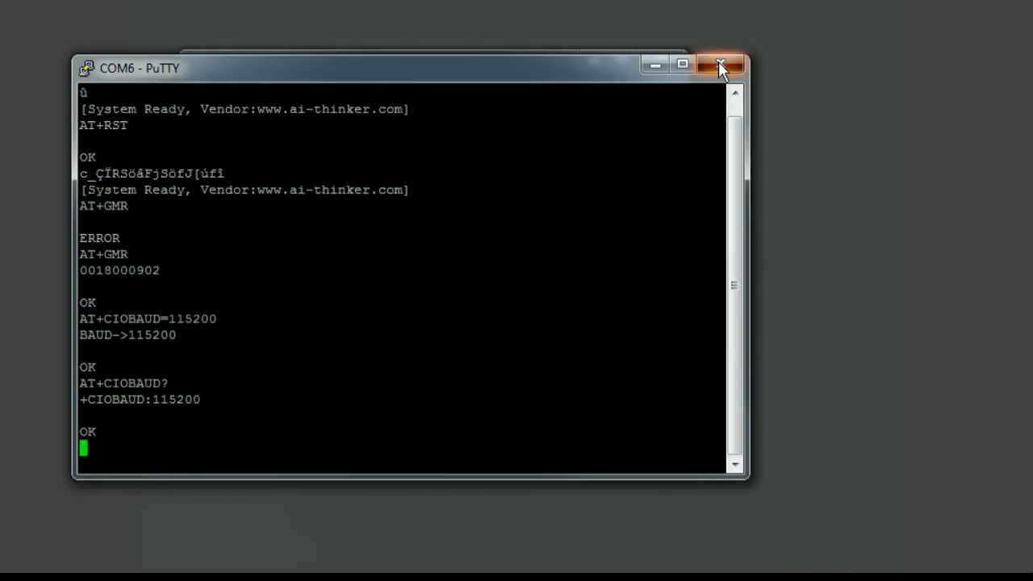
Close the COM6 serial session, confirming in the PuTTY Exit Confirmation dialog.
click(720, 67)
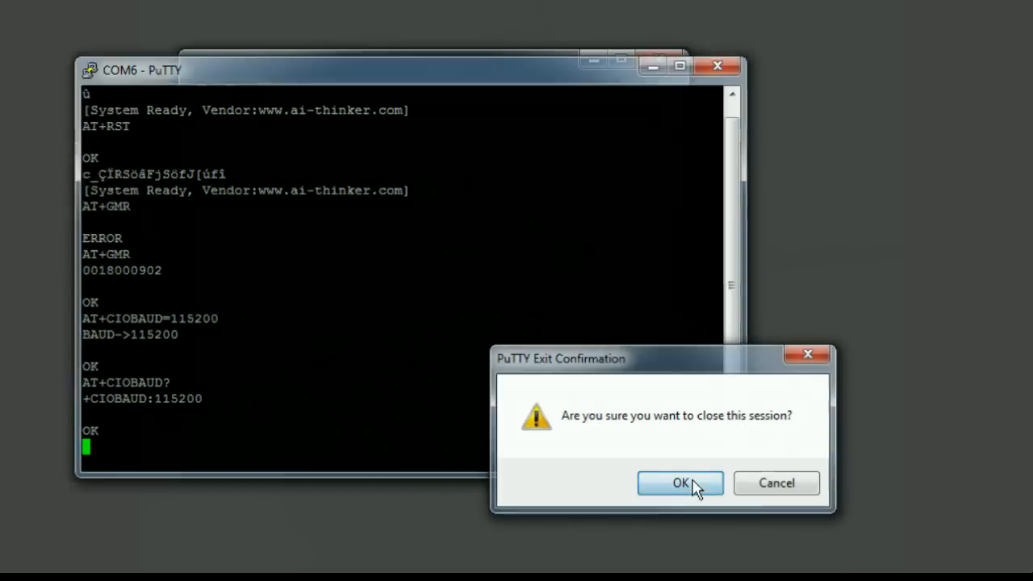
click(681, 483)
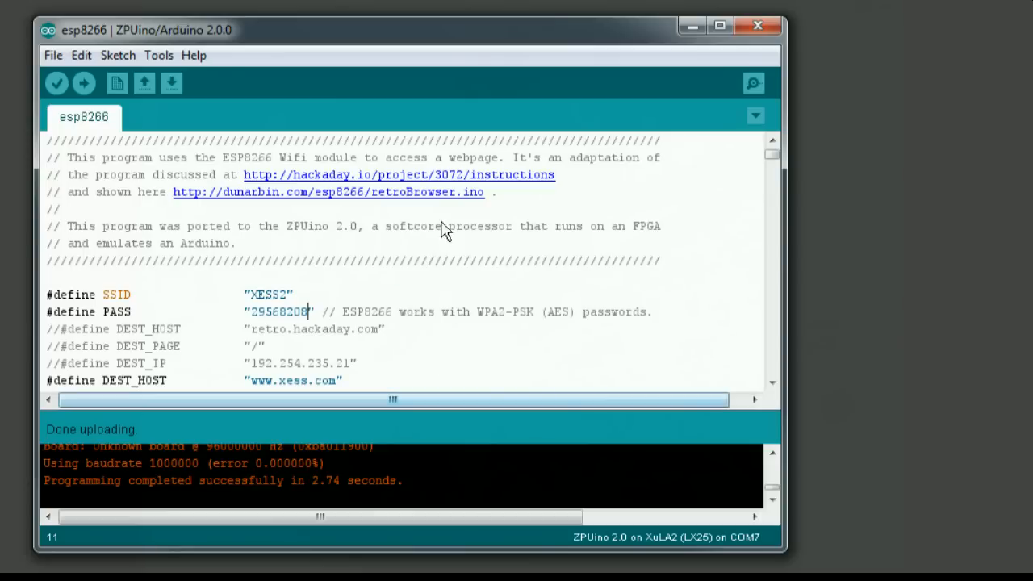
mouse_move(594, 204)
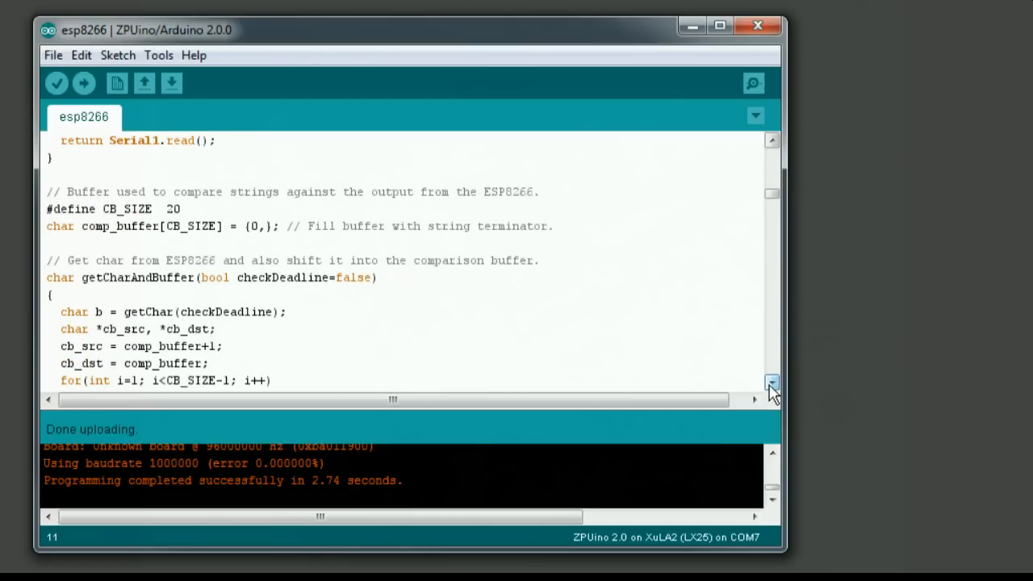
click(772, 383)
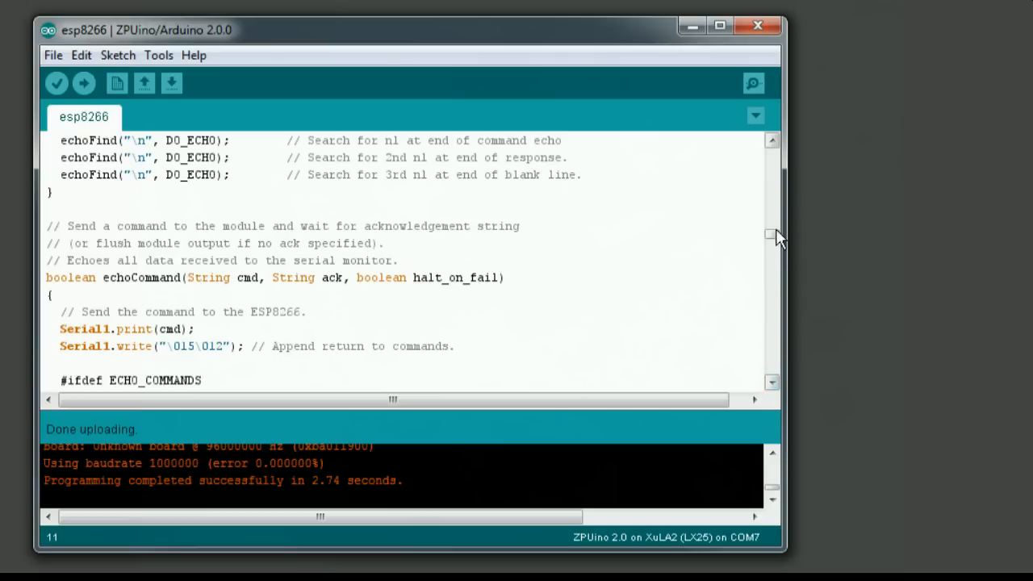
scroll(up, 3)
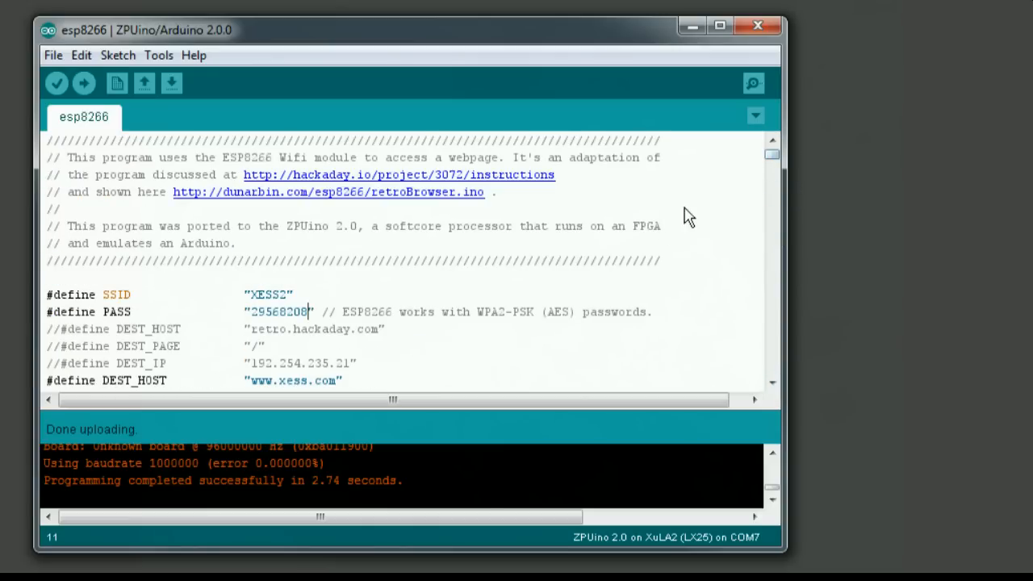
mouse_move(704, 221)
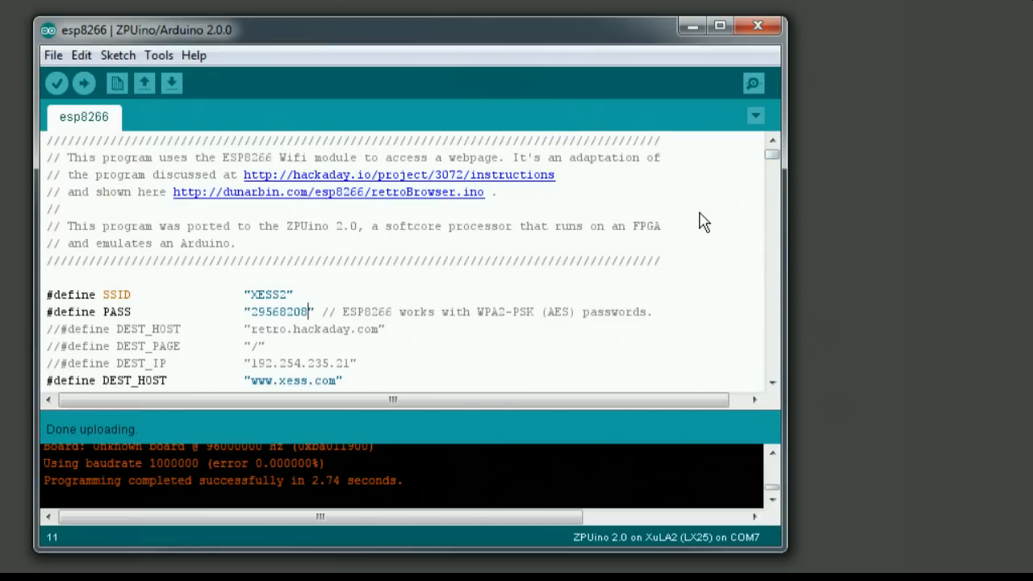
mouse_move(492, 281)
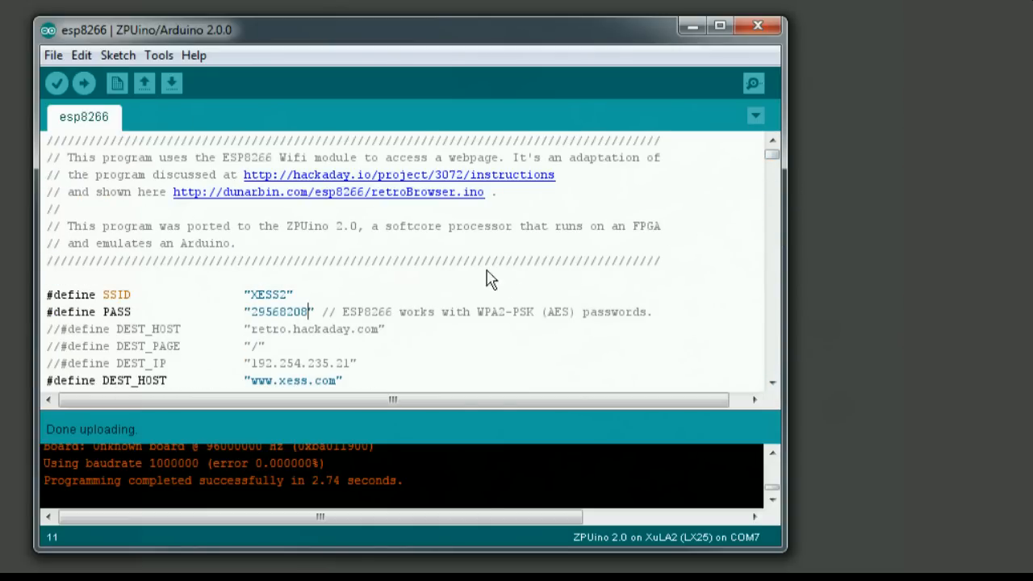
mouse_move(178, 197)
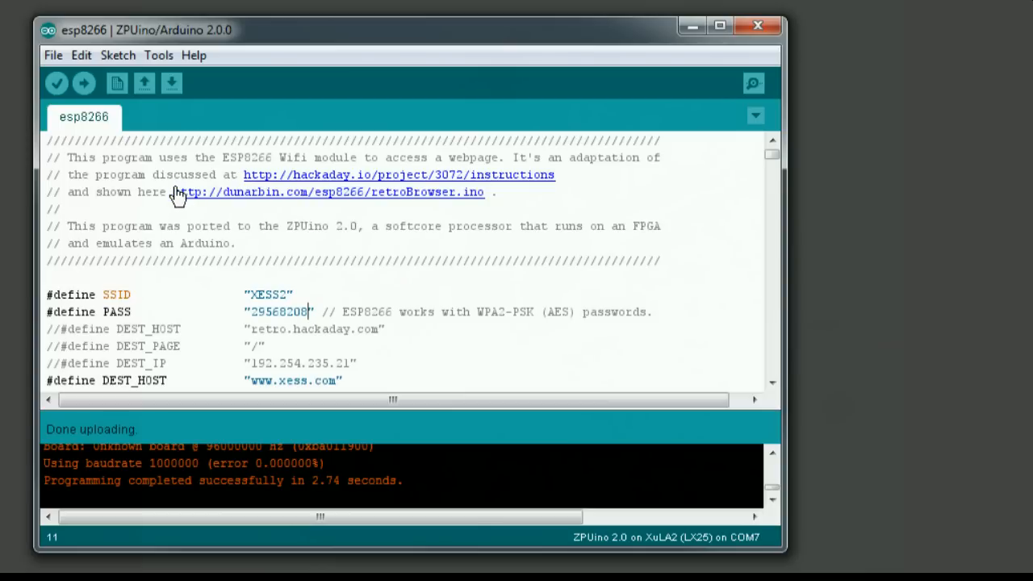
mouse_move(368, 294)
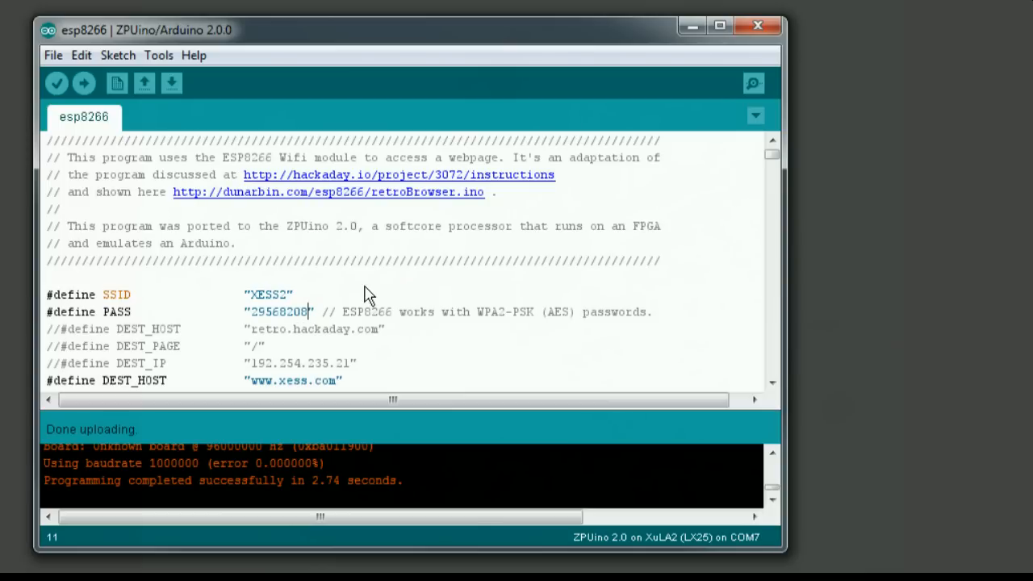
mouse_move(84, 84)
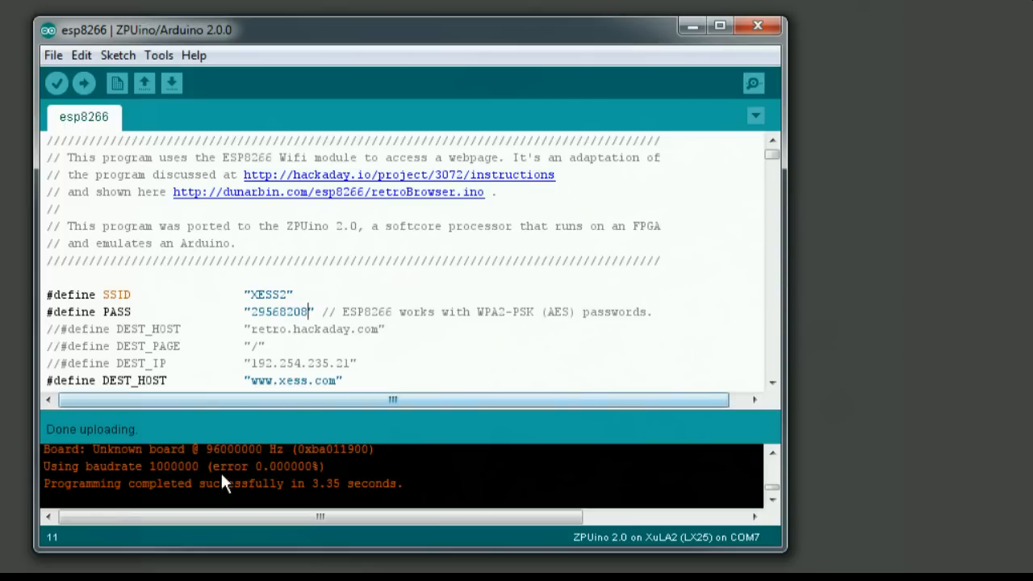
mouse_move(444, 478)
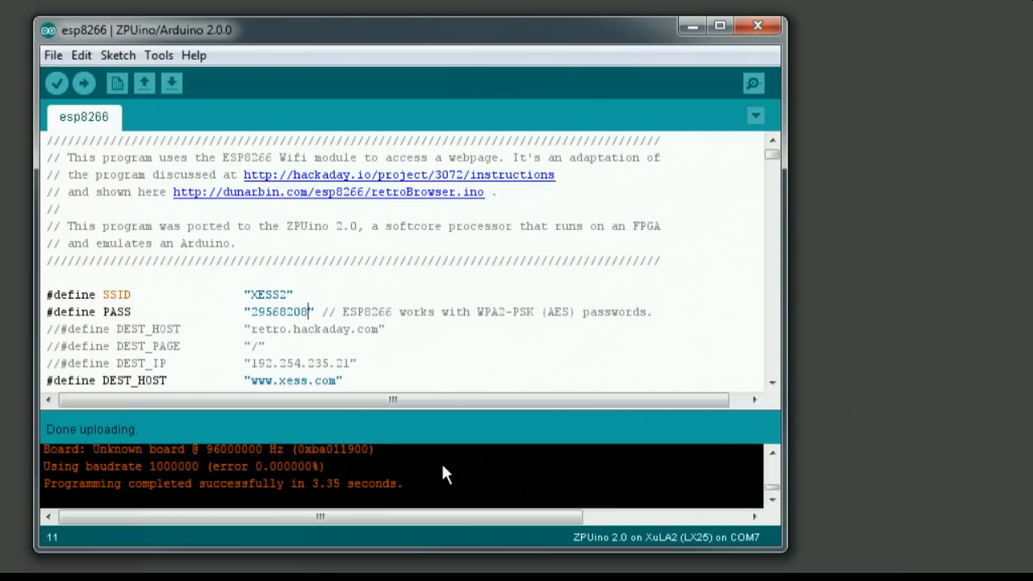
mouse_move(465, 369)
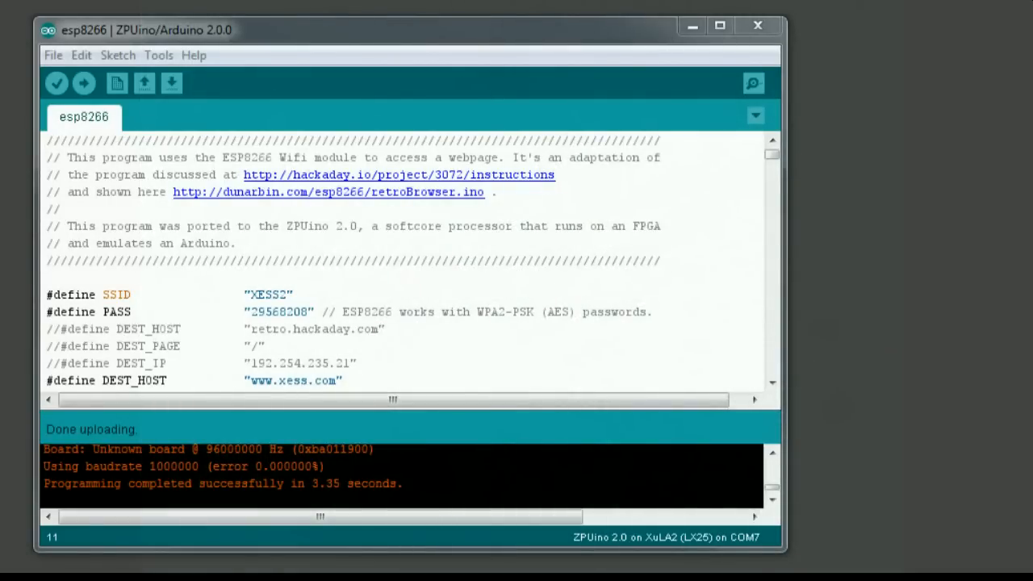
mouse_move(696, 84)
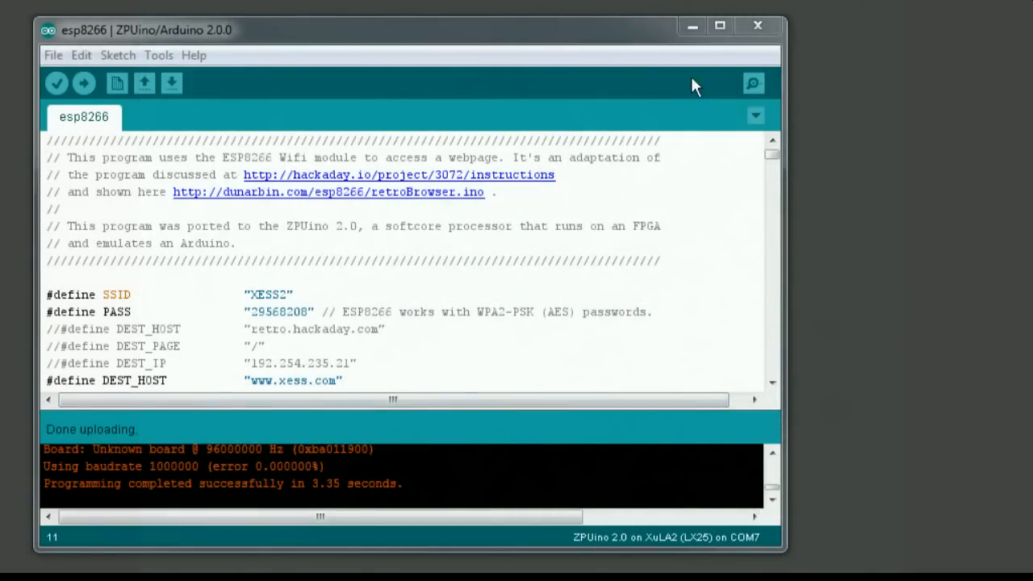
mouse_move(759, 26)
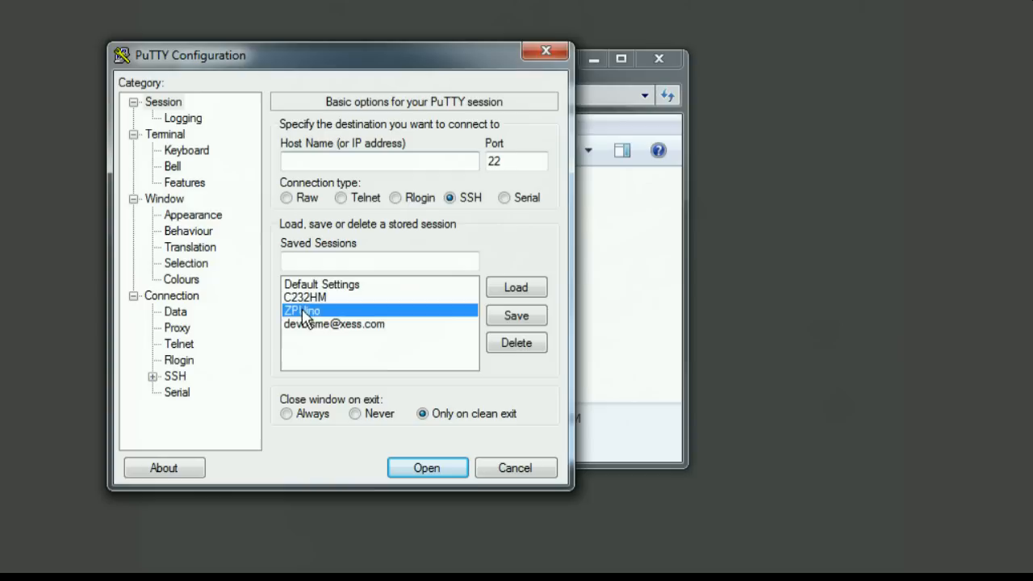
mouse_move(498, 305)
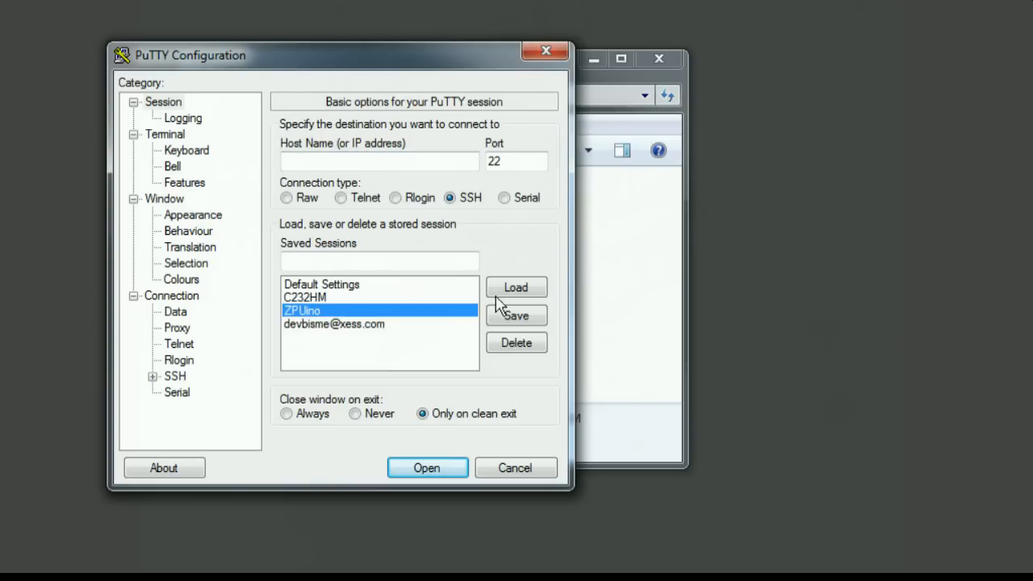
mouse_move(516, 287)
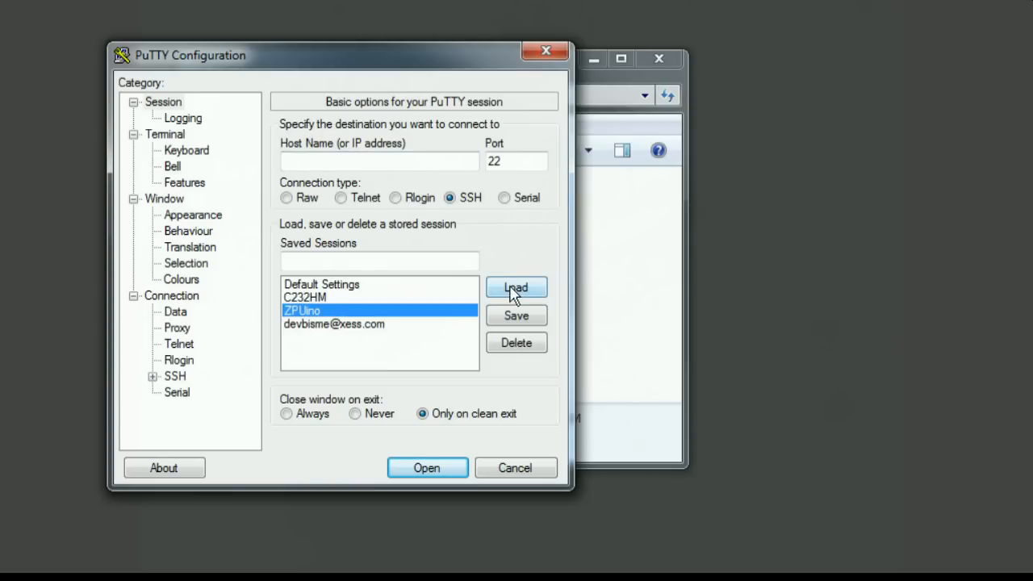
Load the ZPUino saved session and start its serial terminal on COM7 at 115200.
click(516, 287)
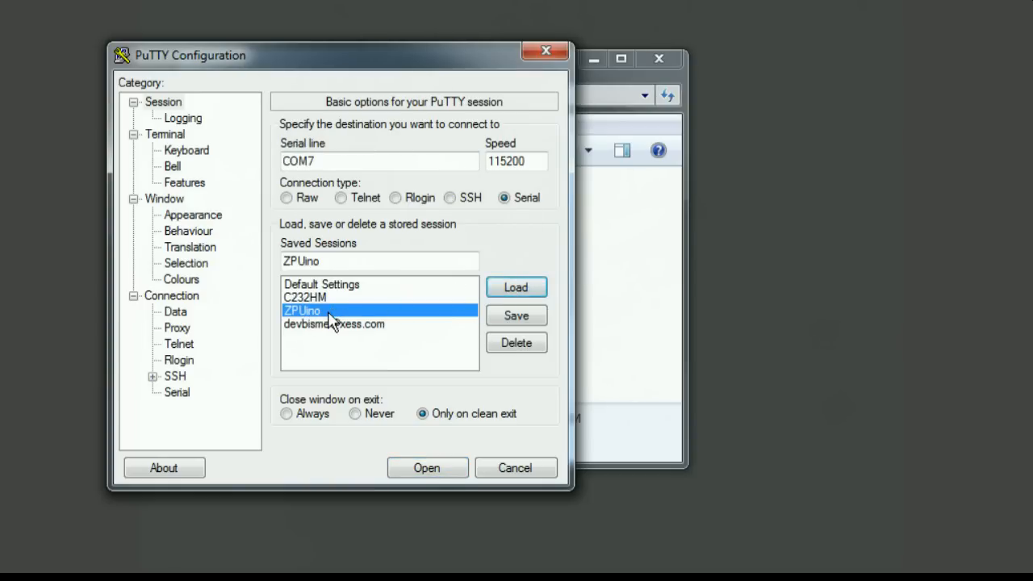
click(426, 468)
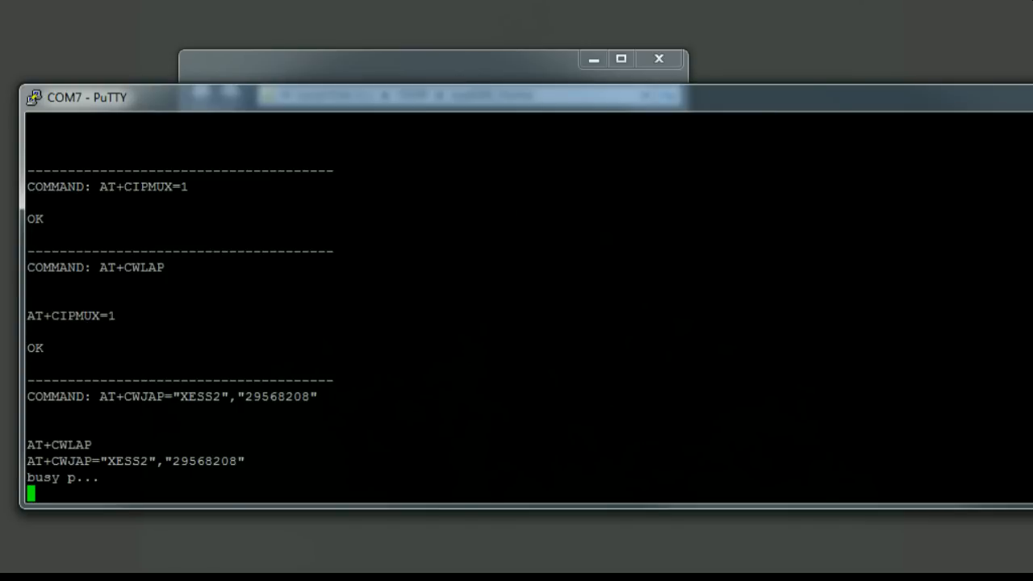
Scroll the COM7 terminal to follow the AT sequence: network list, XESS2 join, then link errors on the web request.
scroll(down, 3)
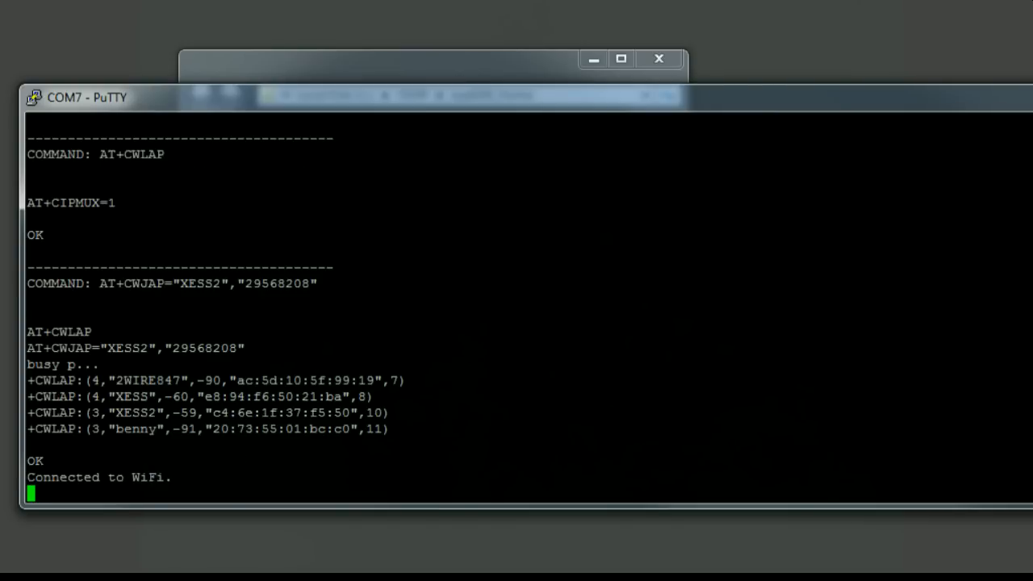
scroll(down, 3)
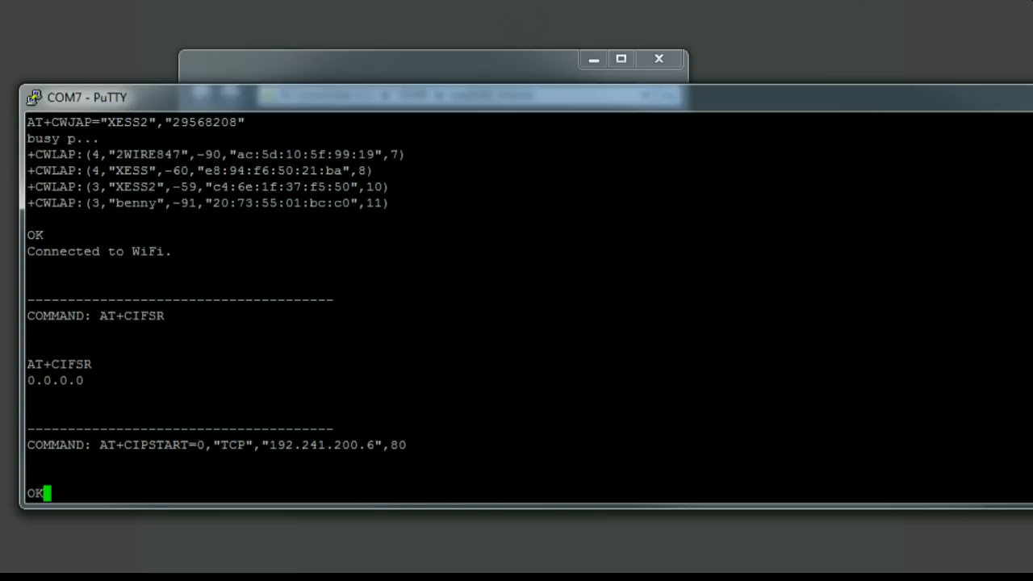
scroll(down, 3)
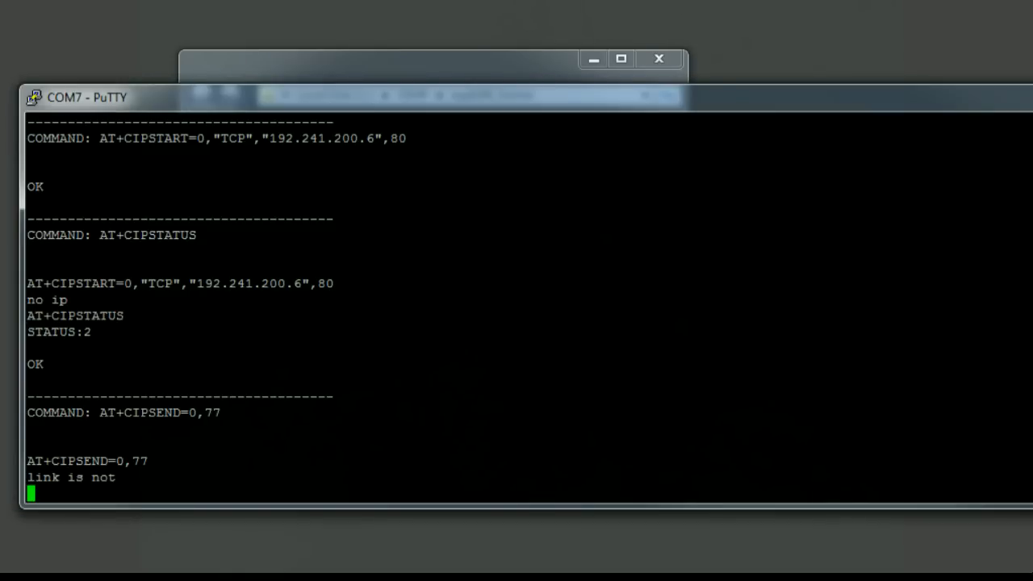
scroll(down, 3)
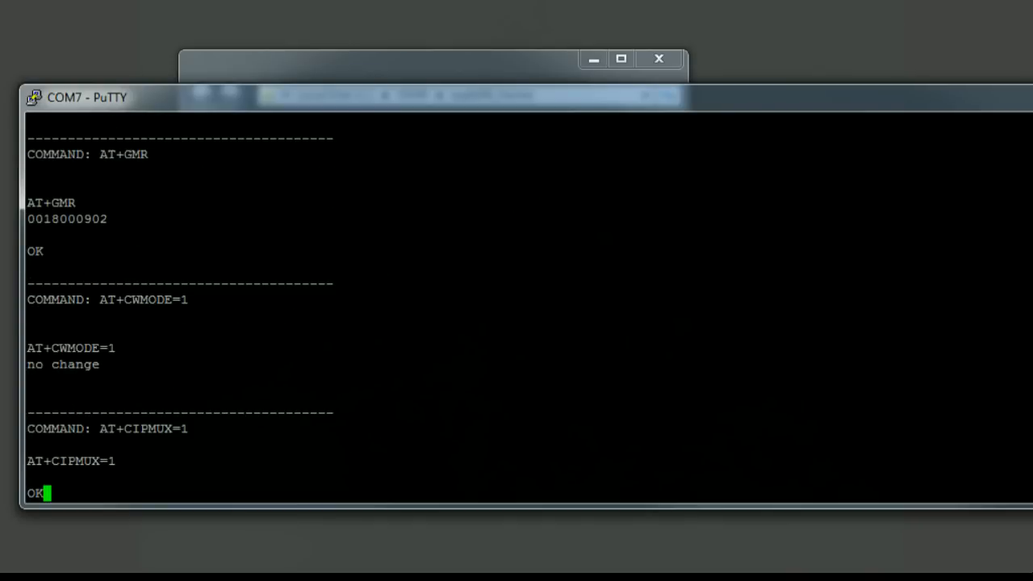
Scroll the terminal as the module rejoins XESS2 and prints the ASCII-art HTML page ending in </html>.
scroll(down, 3)
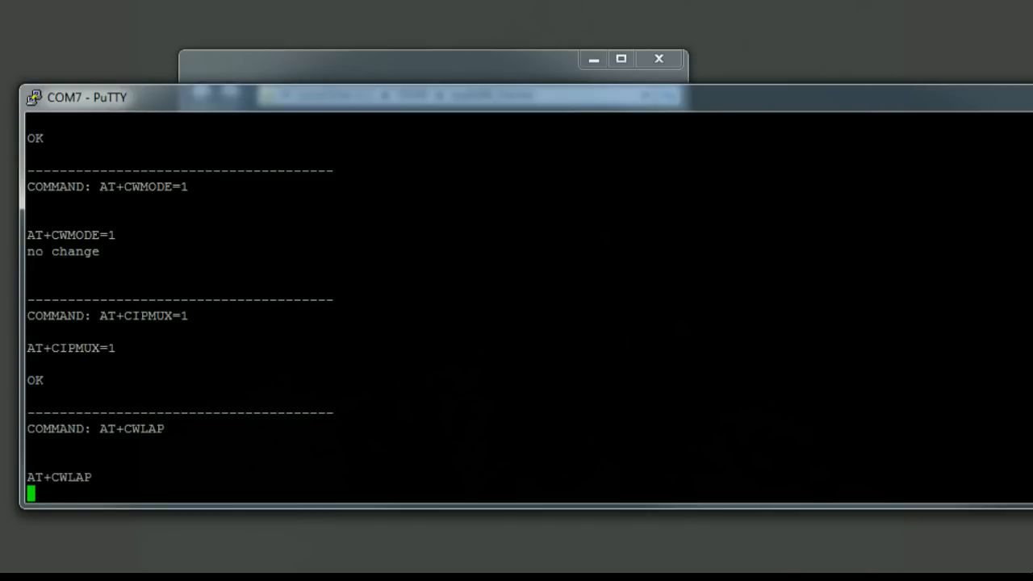
scroll(down, 3)
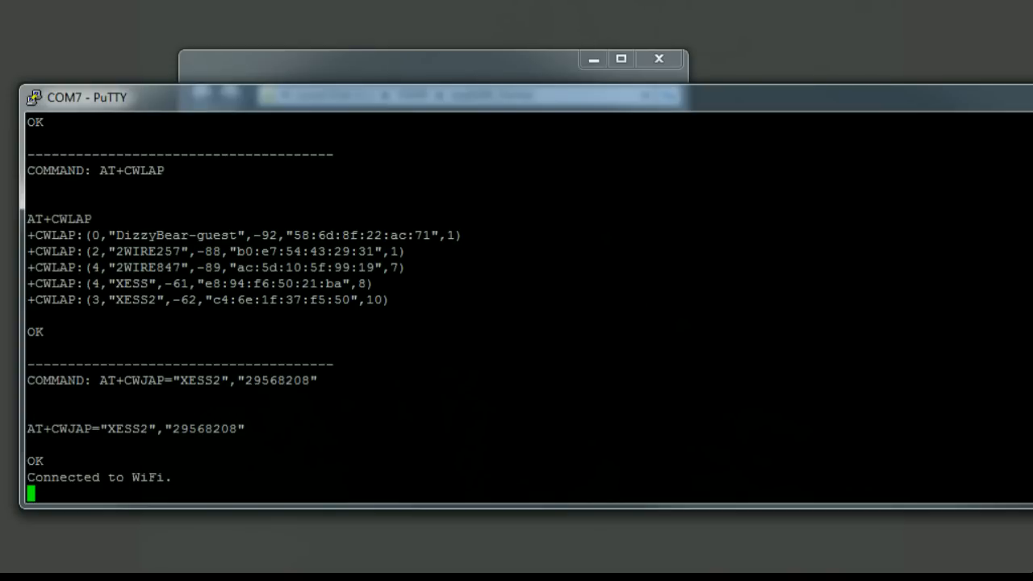
scroll(down, 3)
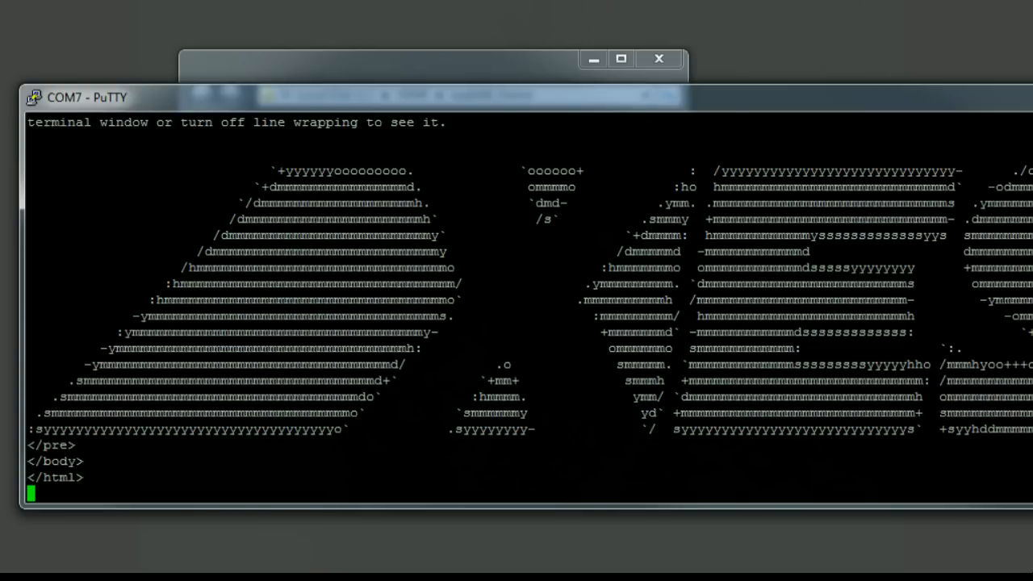
mouse_move(605, 115)
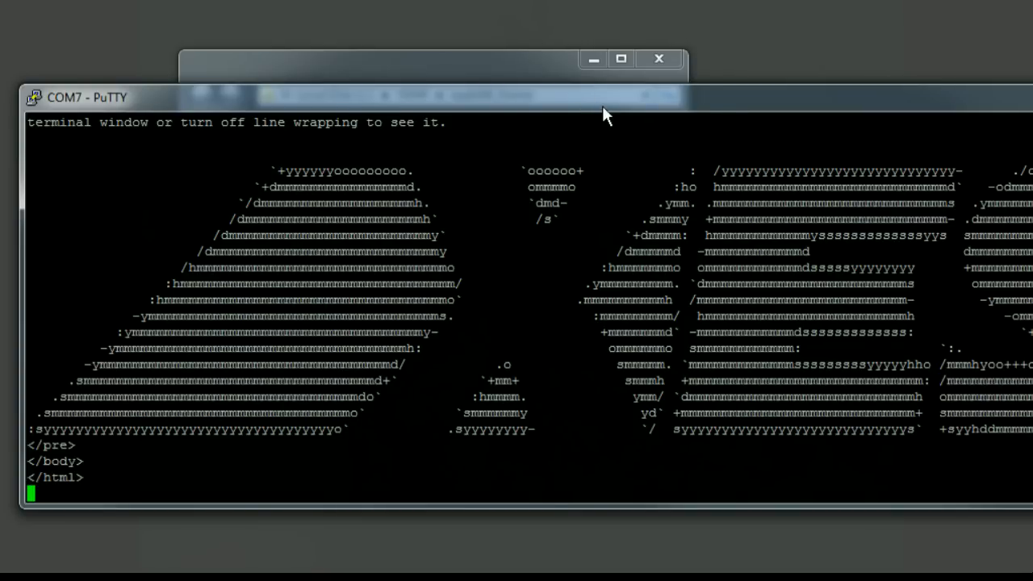